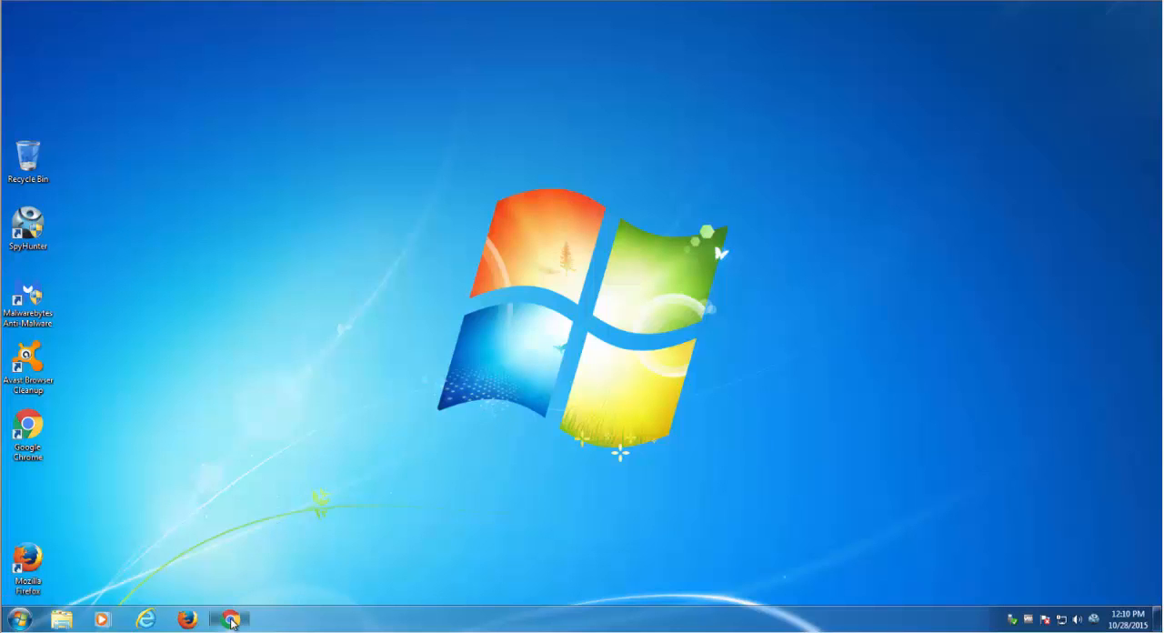
Inspect Chrome's startup pages and search engine list to see the hijacked settings.
{"action": "left_click", "coordinate": [229, 614]}
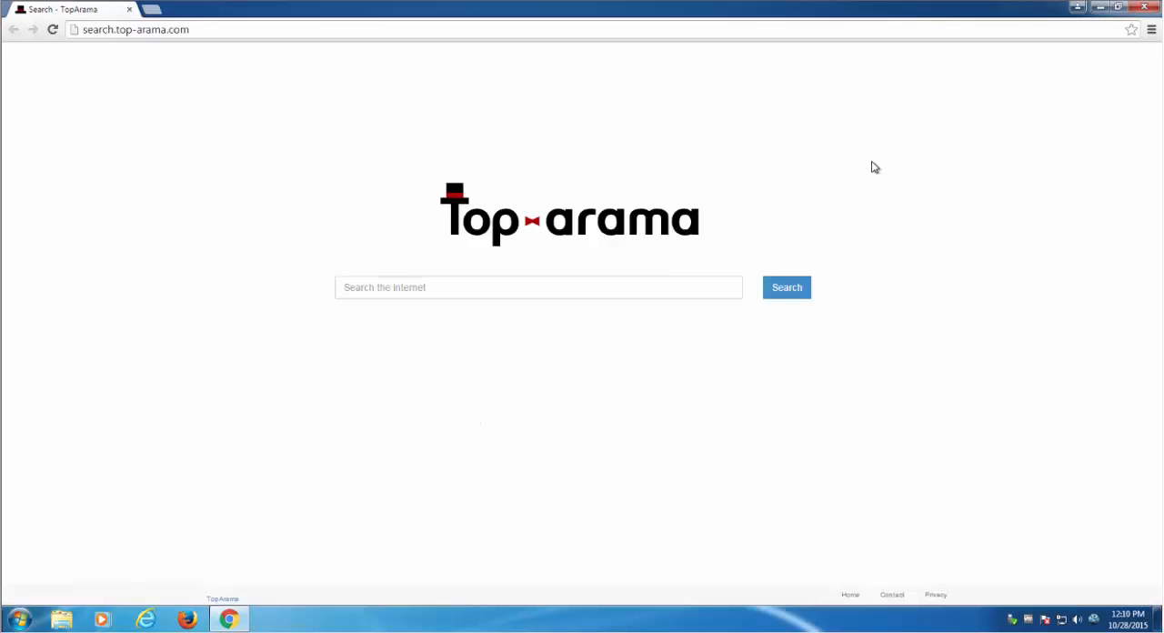
{"action": "left_click", "coordinate": [1153, 31]}
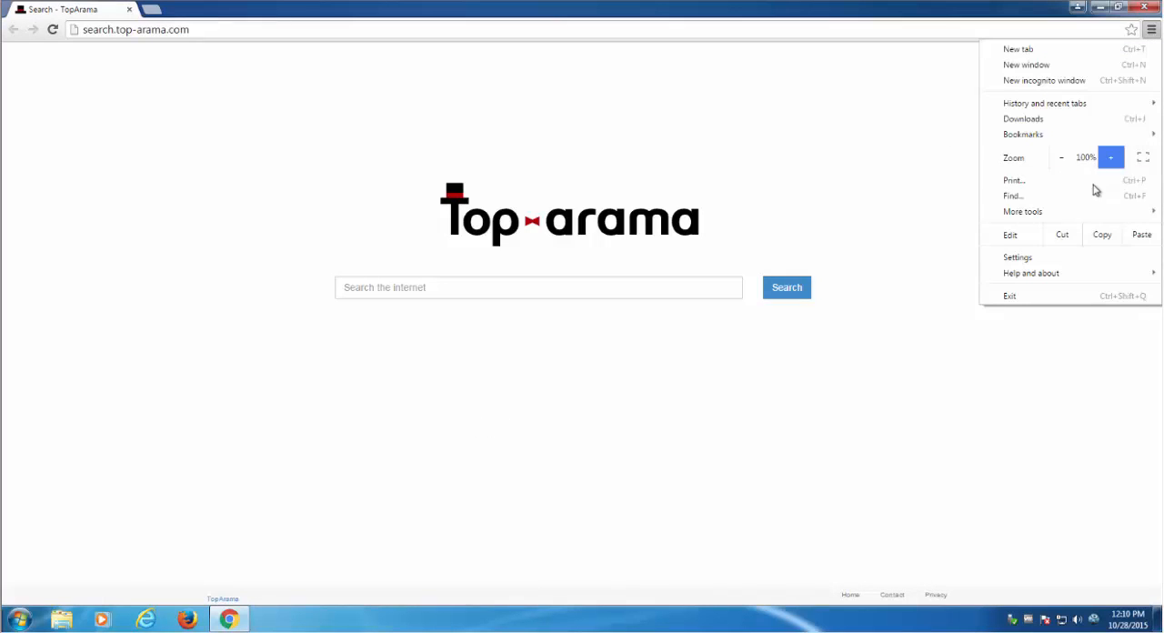
{"action": "left_click", "coordinate": [1015, 256]}
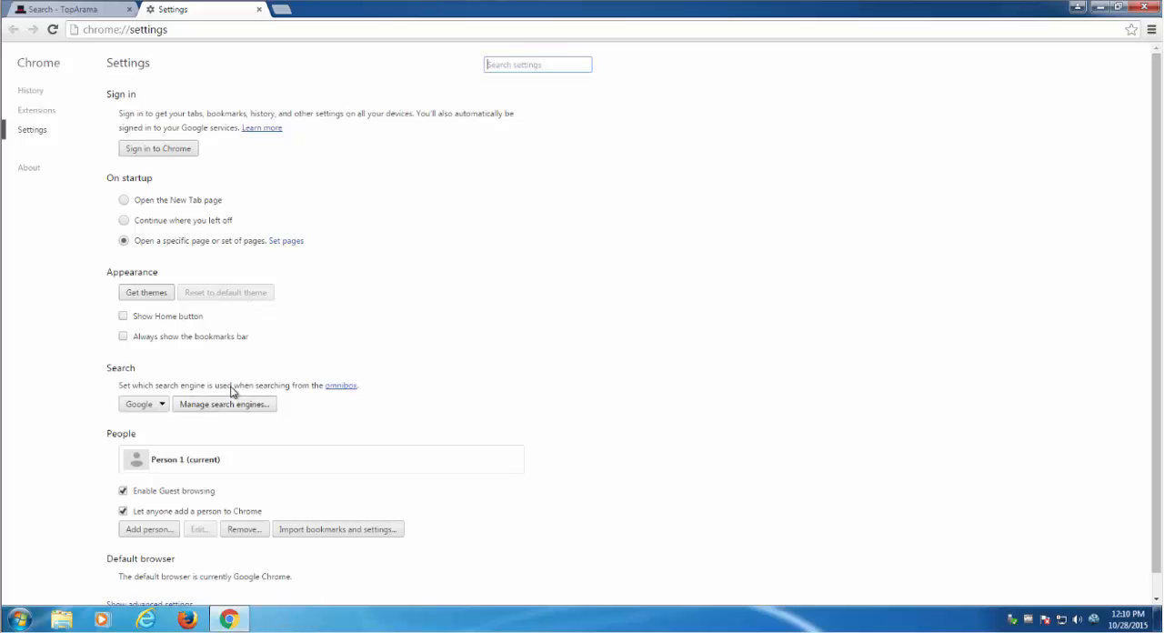
{"action": "left_click", "coordinate": [285, 240]}
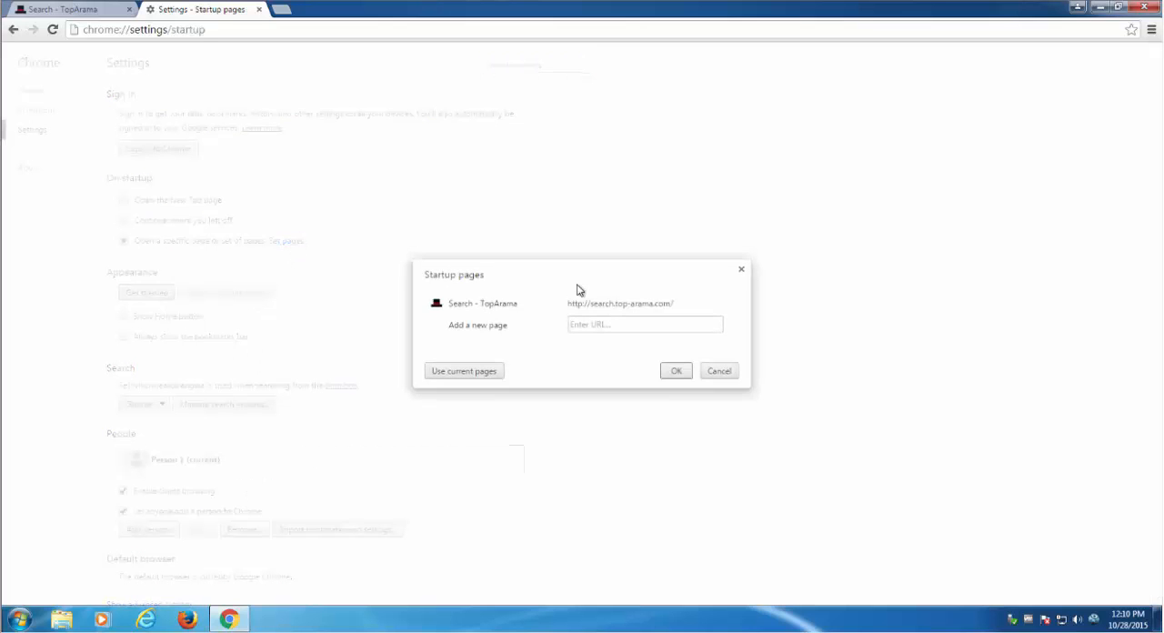
{"action": "left_click", "coordinate": [676, 371]}
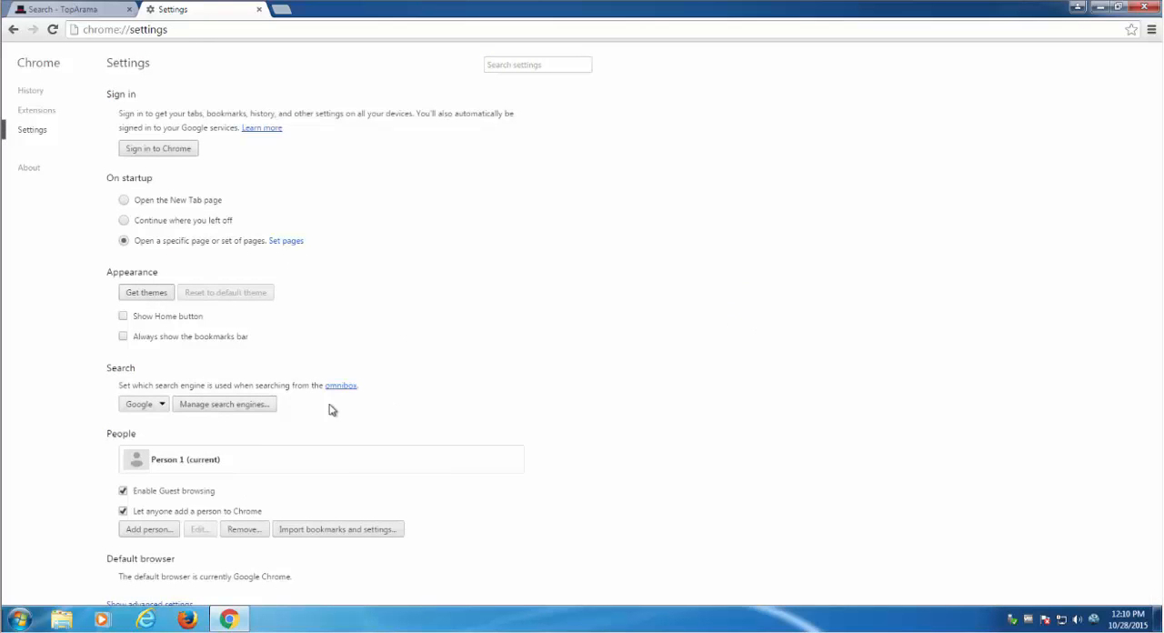
{"action": "left_click", "coordinate": [224, 404]}
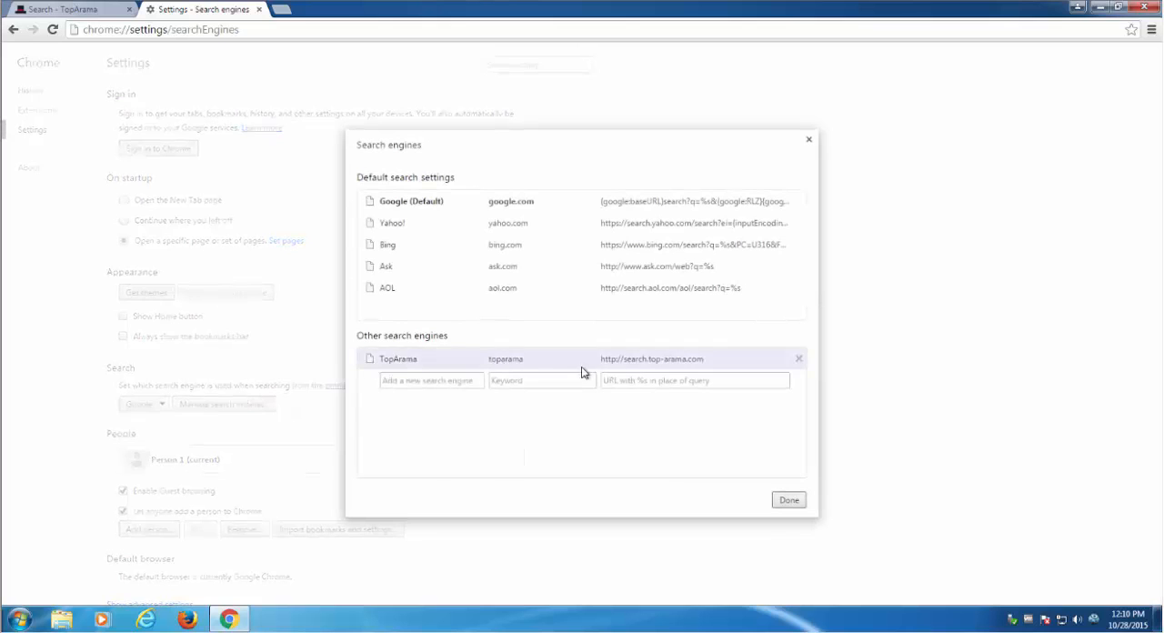
{"action": "mouse_move", "coordinate": [810, 143]}
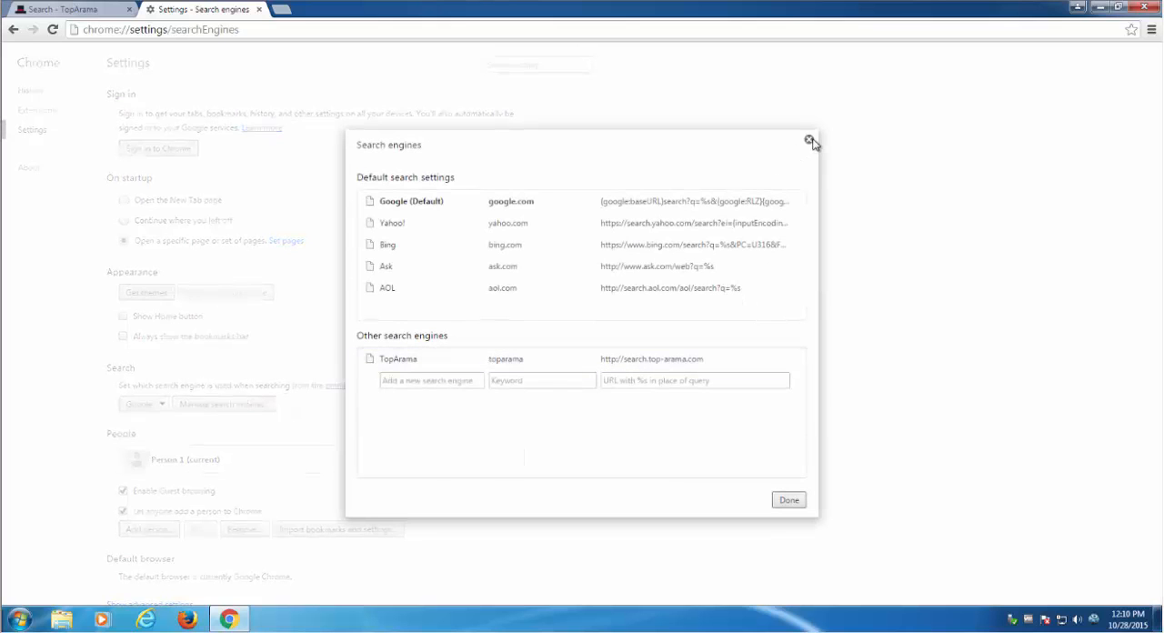
{"action": "left_click", "coordinate": [804, 142]}
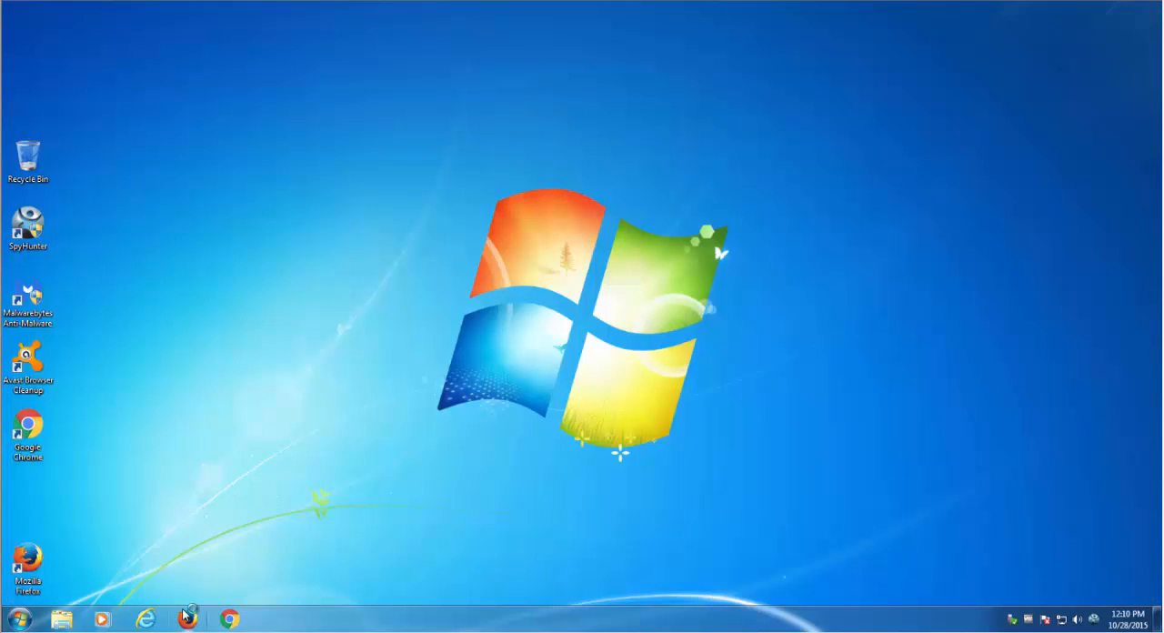
Check the start pages of Firefox and Internet Explorer, closing each afterwards.
{"action": "left_click", "coordinate": [184, 617]}
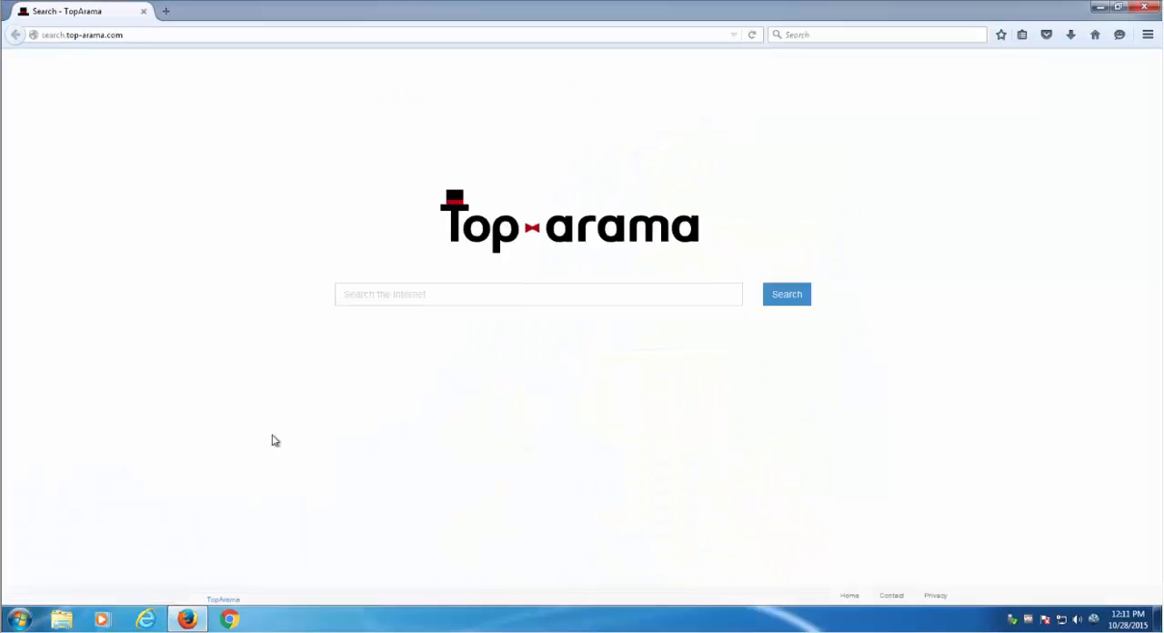
{"action": "mouse_move", "coordinate": [1142, 35]}
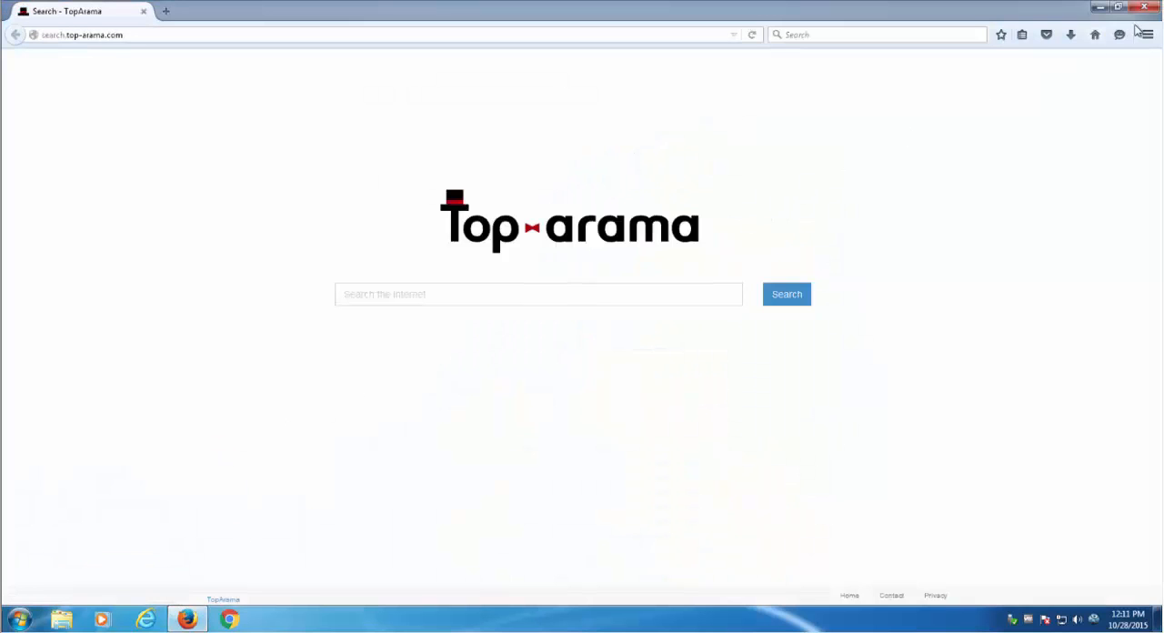
{"action": "left_click", "coordinate": [1142, 7]}
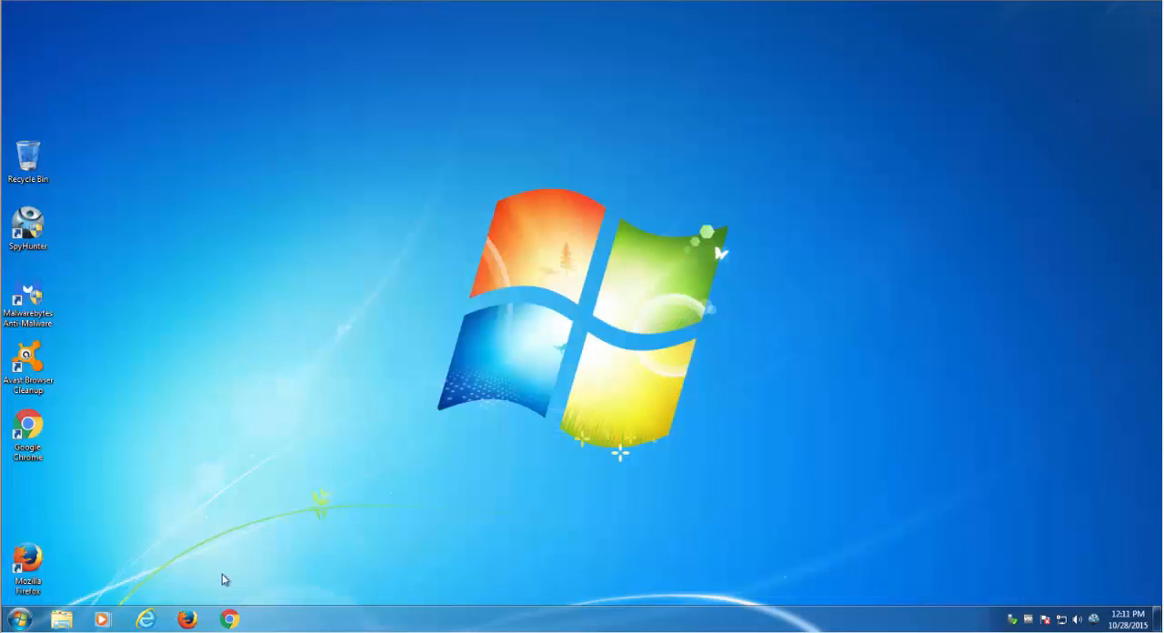
{"action": "left_click", "coordinate": [145, 614]}
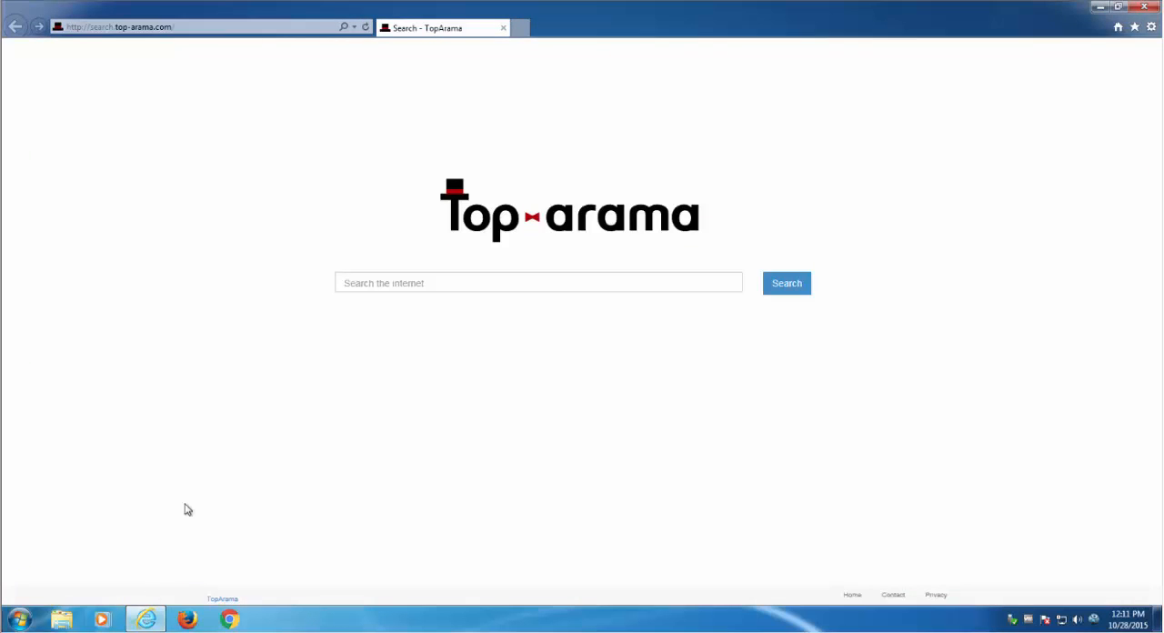
{"action": "mouse_move", "coordinate": [455, 73]}
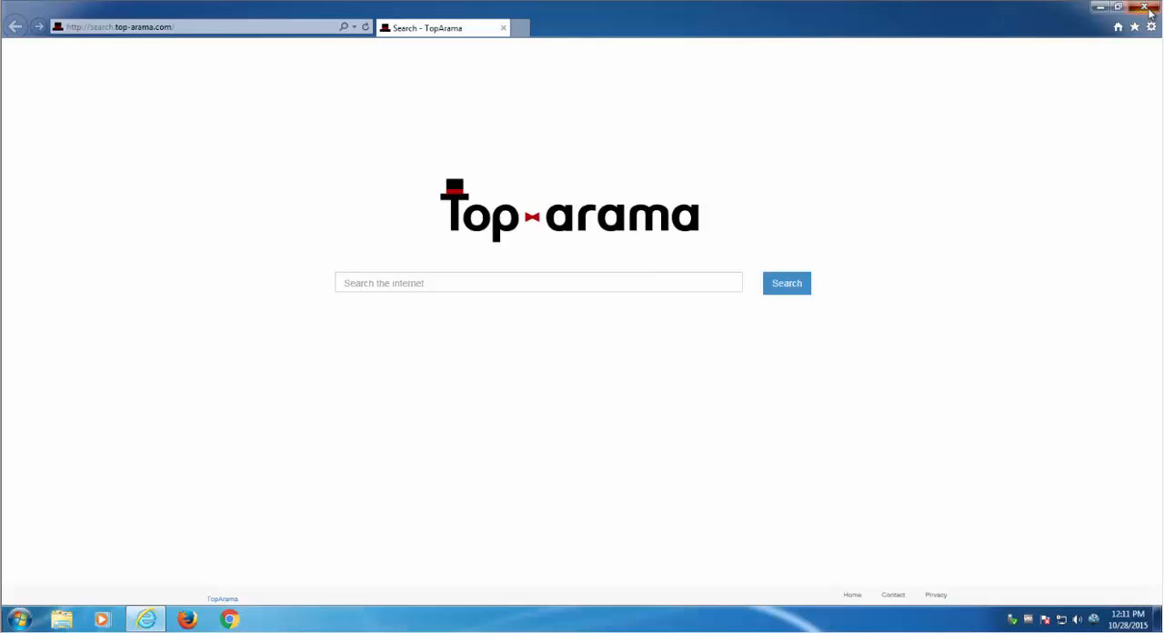
{"action": "left_click", "coordinate": [1140, 8]}
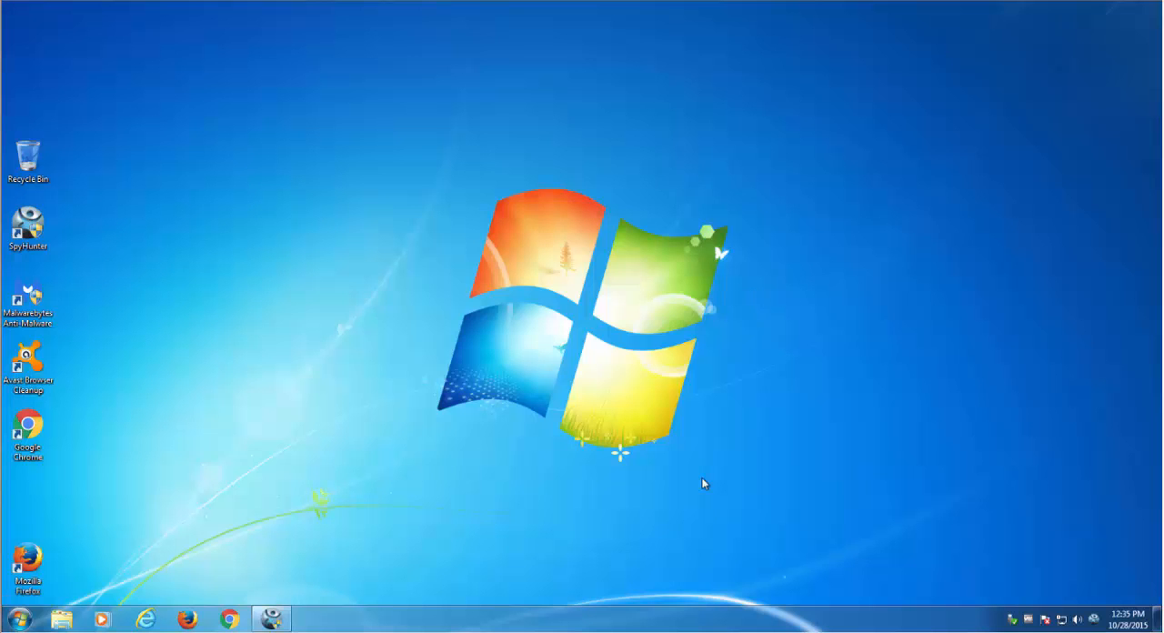
Review the scan results listing the detected threats.
{"action": "left_click", "coordinate": [271, 618]}
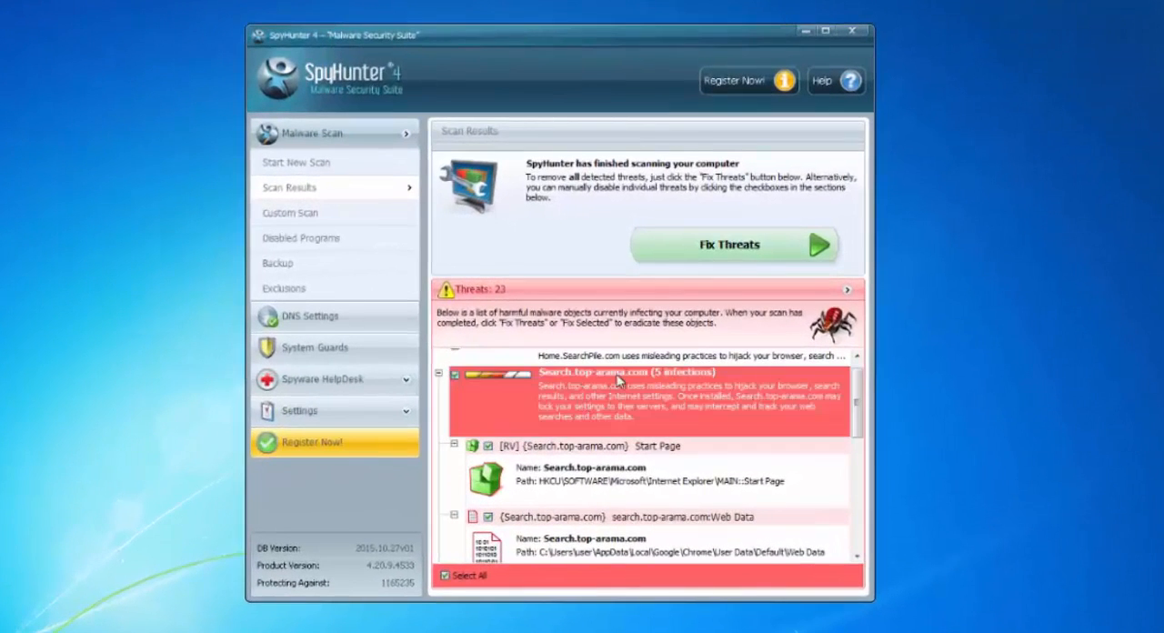
{"action": "scroll", "scroll_direction": "down", "scroll_amount": 3}
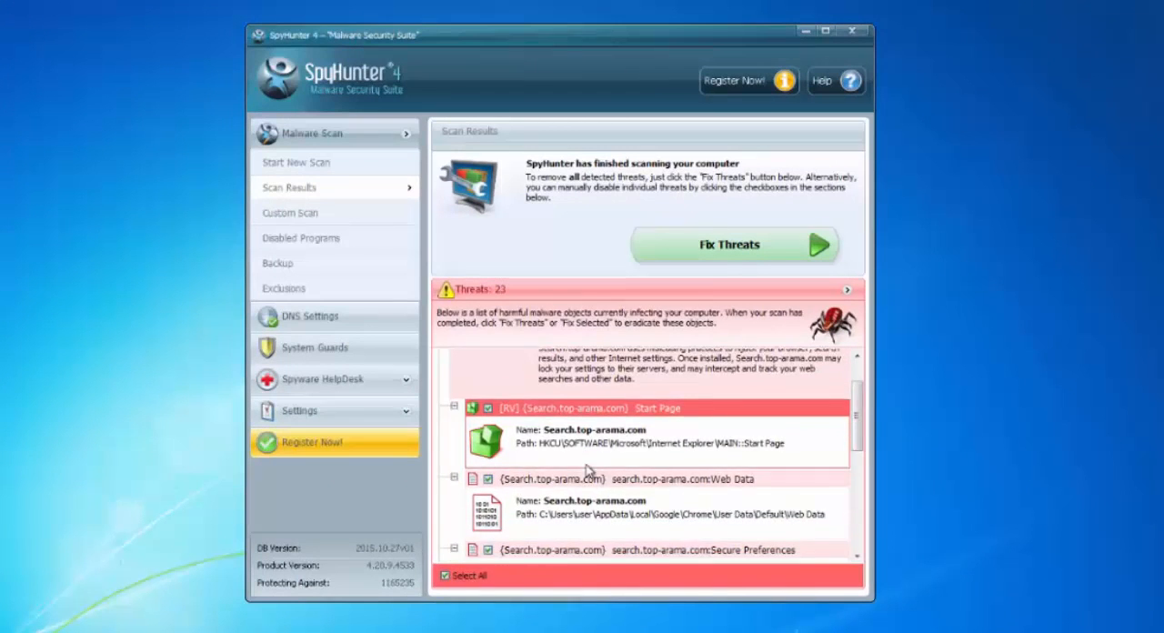
{"action": "scroll", "scroll_direction": "down", "scroll_amount": 3}
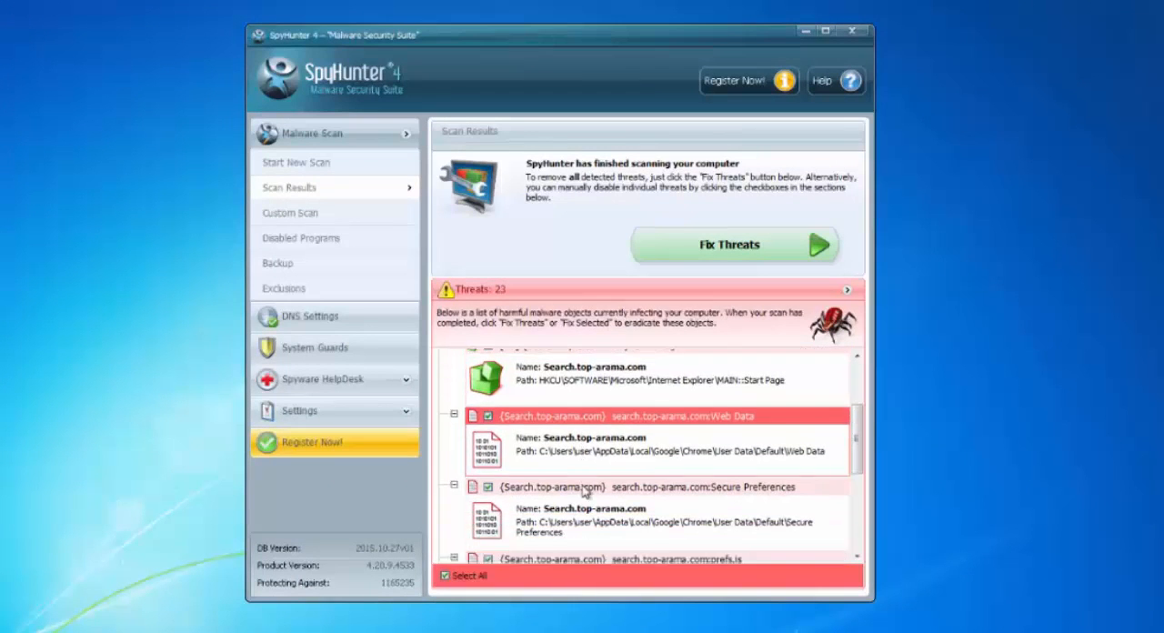
{"action": "scroll", "scroll_direction": "down", "scroll_amount": 3}
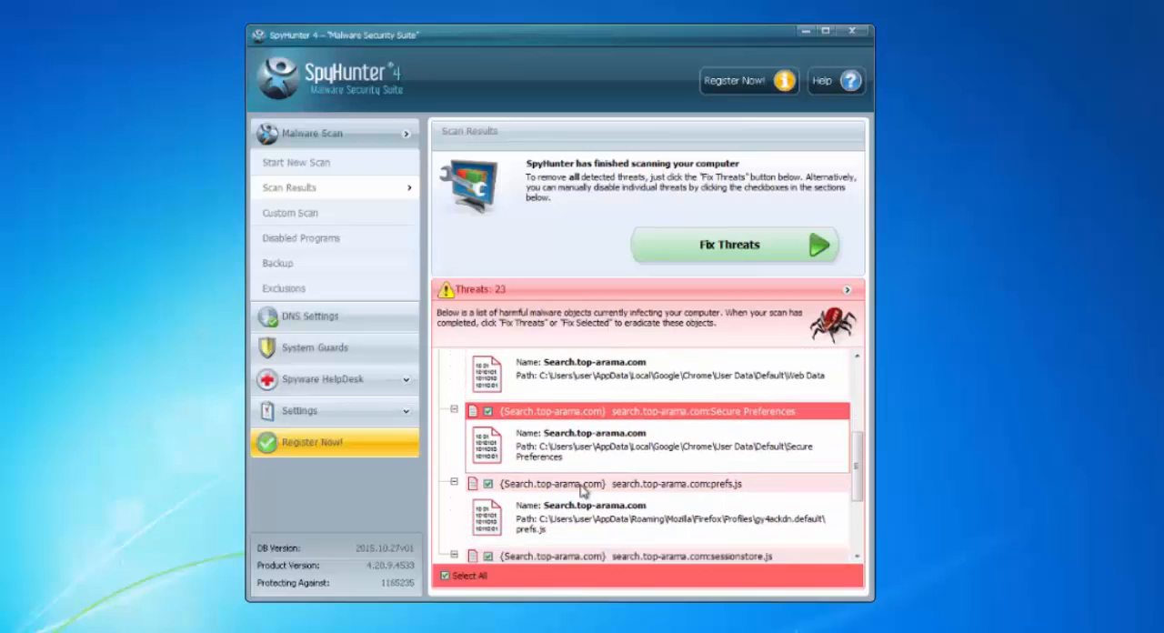
{"action": "scroll", "scroll_direction": "down", "scroll_amount": 3}
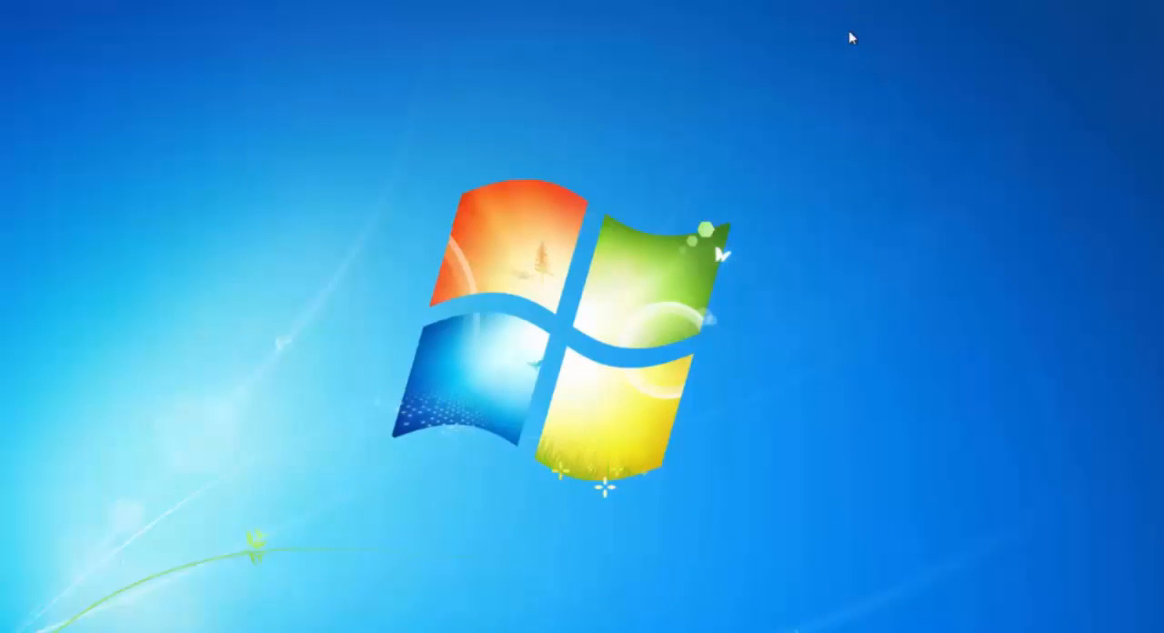
{"action": "mouse_move", "coordinate": [253, 551]}
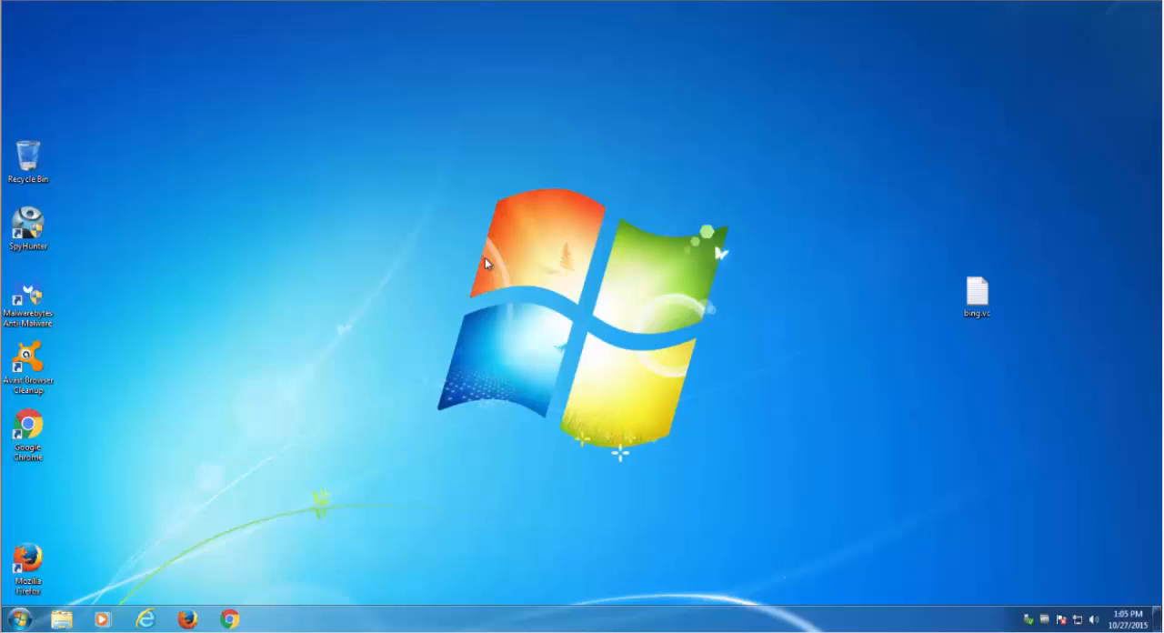
Launch Avast Browser Cleanup and run the Internet Explorer cleanup, allowing UAC changes.
{"action": "left_click", "coordinate": [29, 364]}
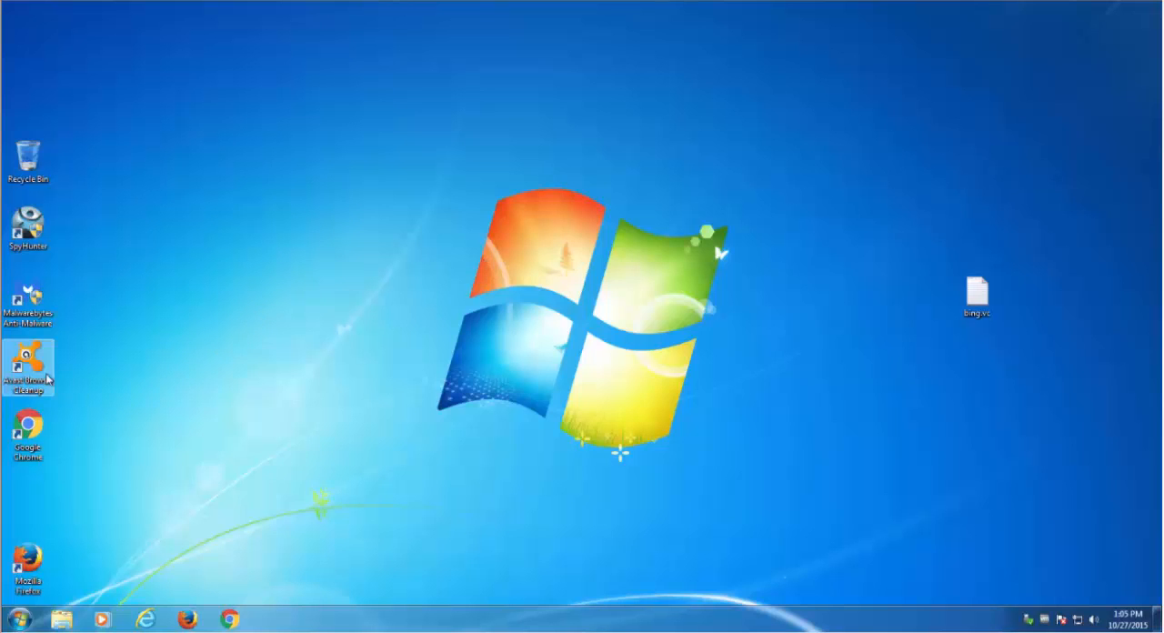
{"action": "double_click", "coordinate": [29, 360]}
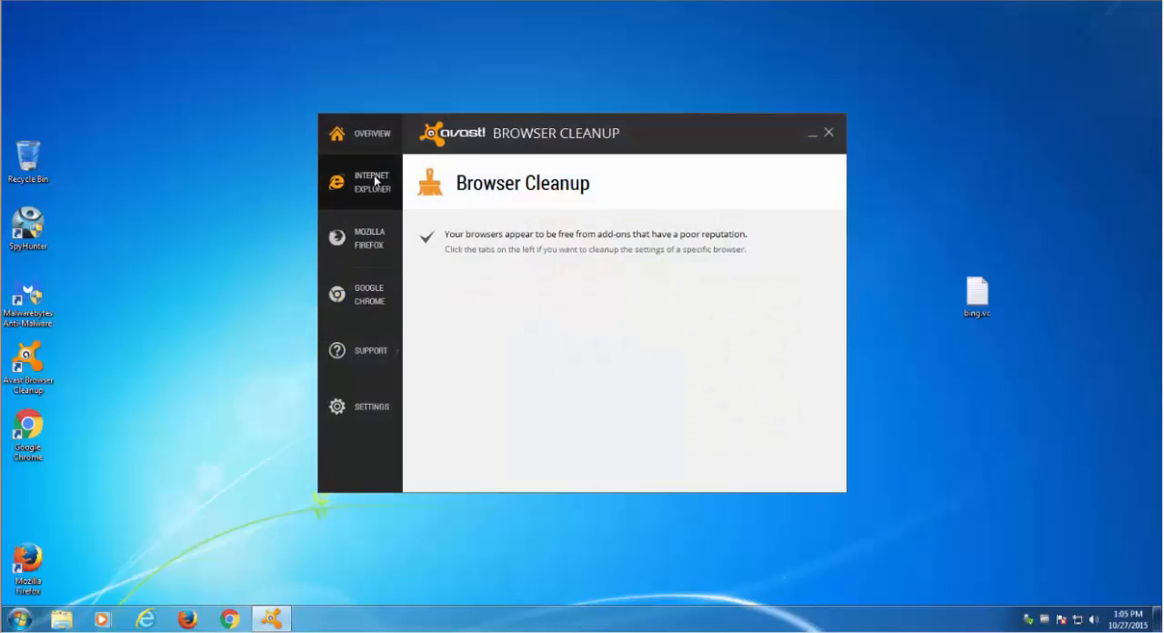
{"action": "left_click", "coordinate": [375, 182]}
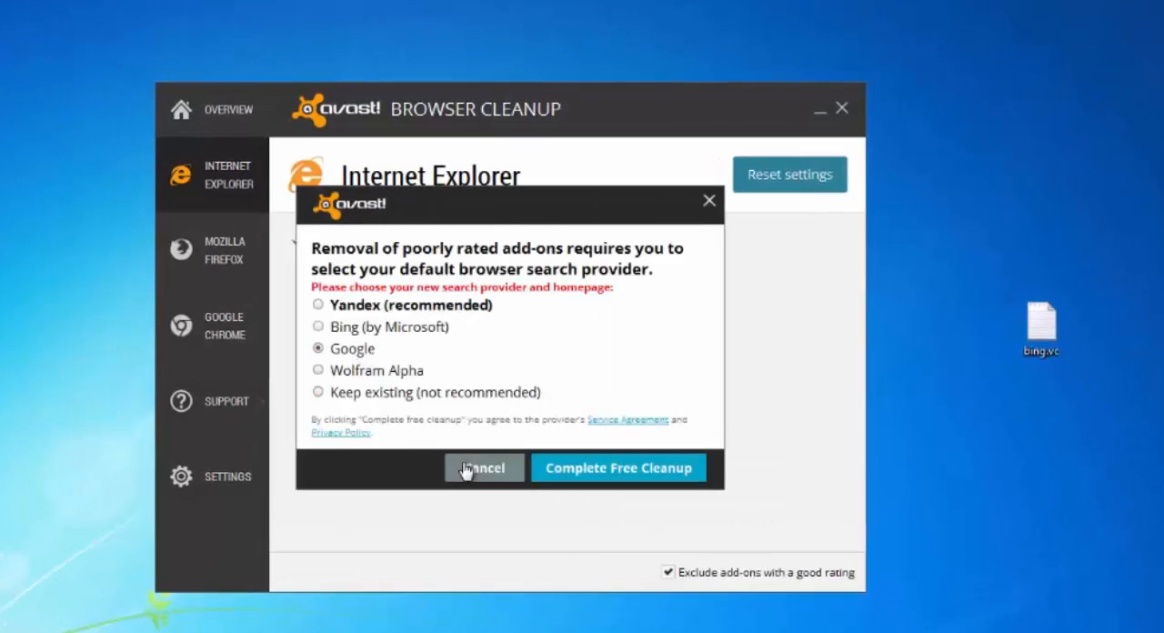
{"action": "left_click", "coordinate": [619, 467]}
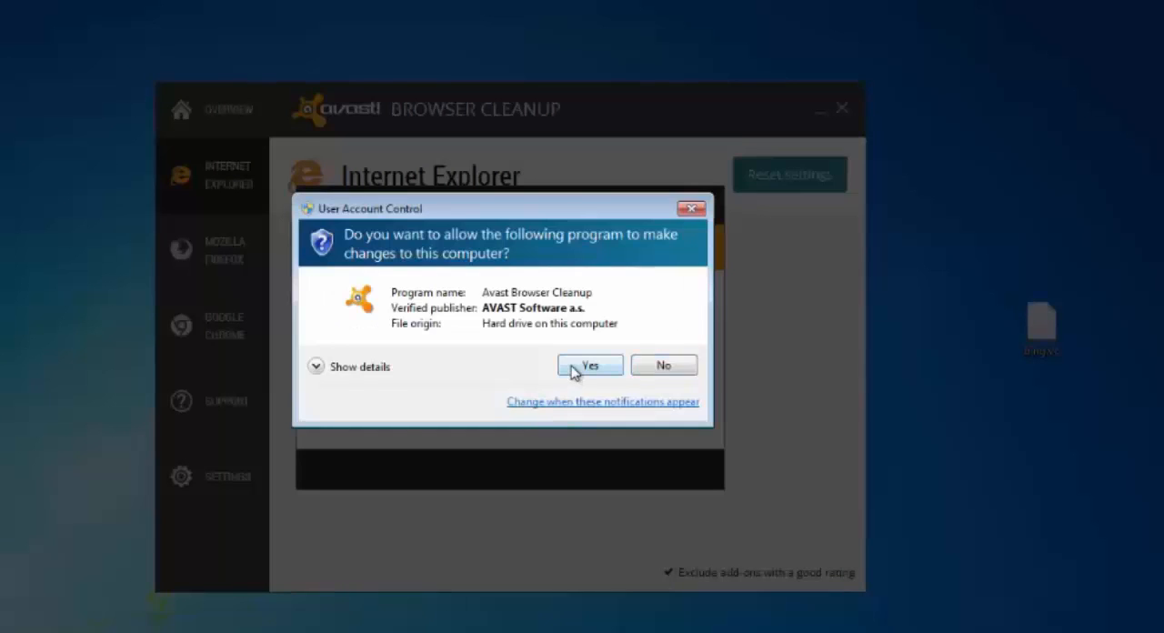
{"action": "left_click", "coordinate": [589, 364]}
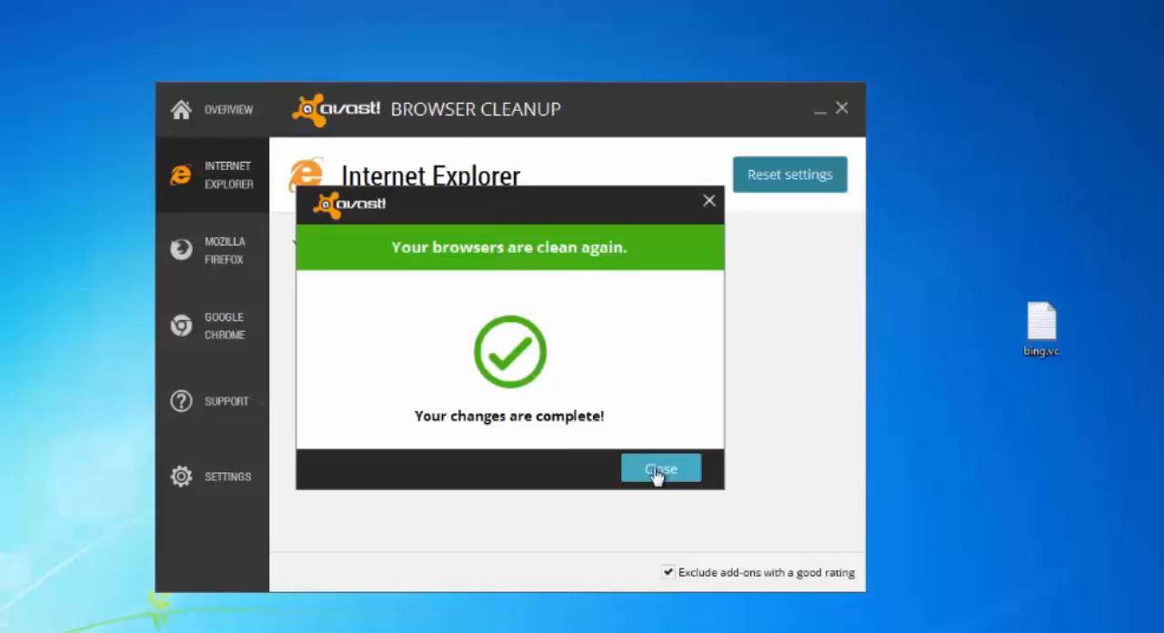
Reset Firefox settings with Google as the new search provider.
{"action": "left_click", "coordinate": [660, 469]}
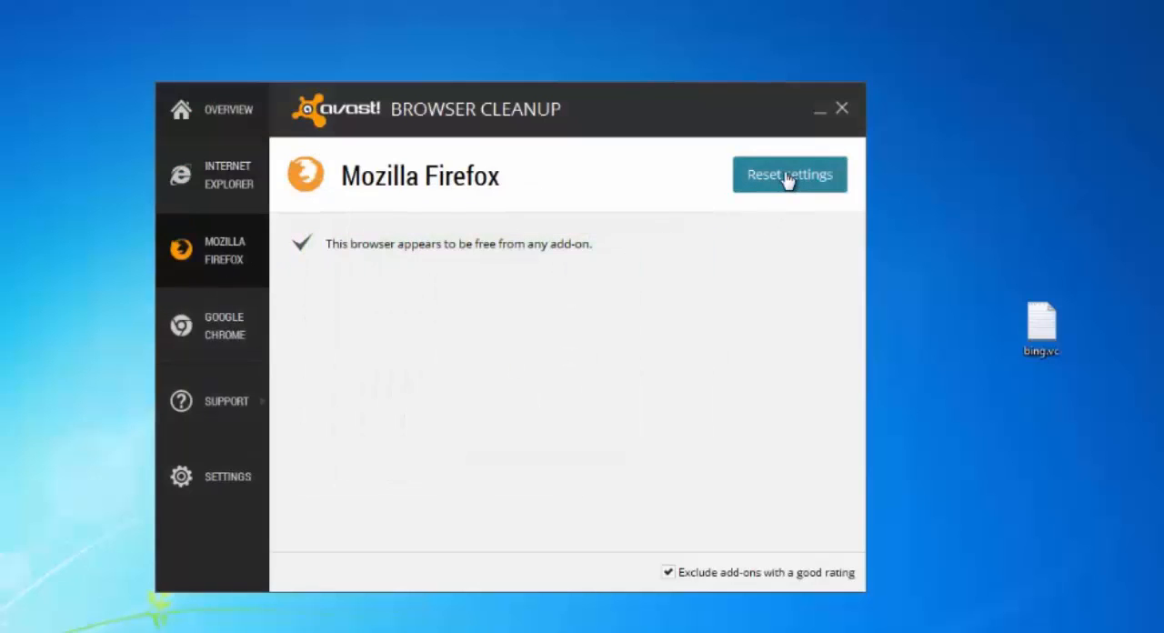
{"action": "left_click", "coordinate": [789, 175]}
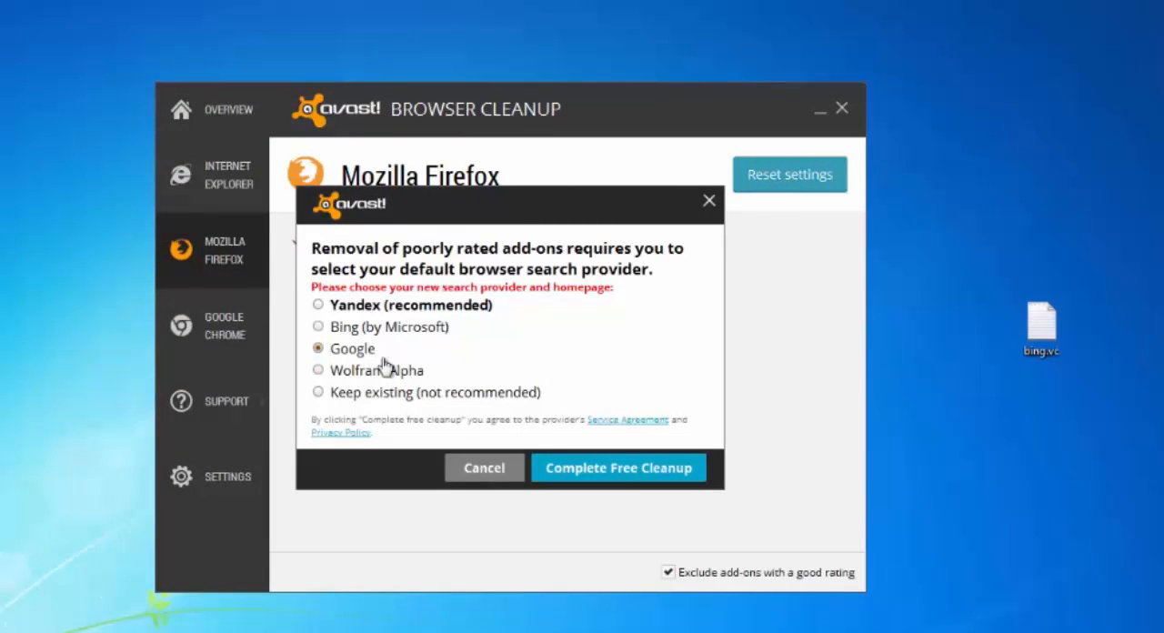
{"action": "left_click", "coordinate": [618, 468]}
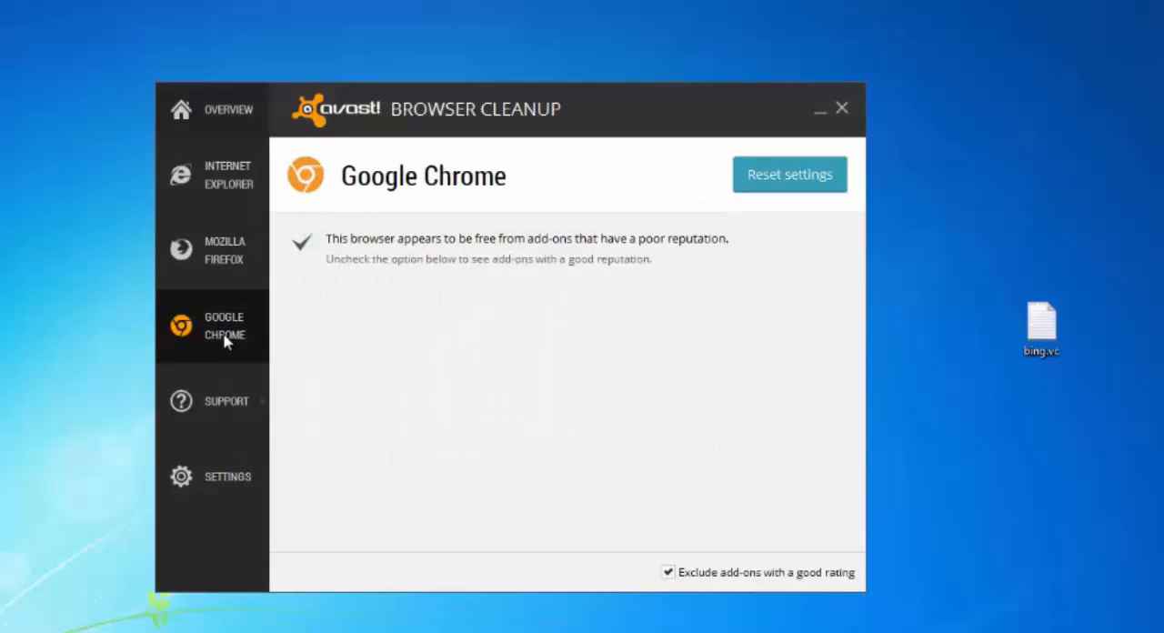
Reset Chrome settings with Google as search provider, then close the cleanup tool.
{"action": "left_click", "coordinate": [789, 175]}
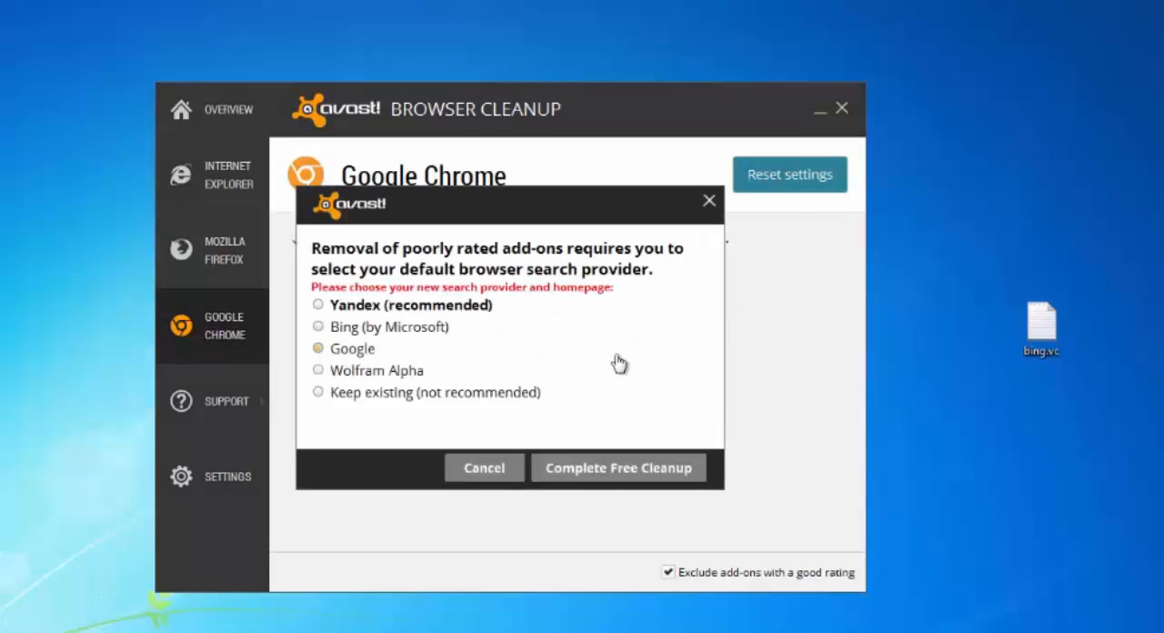
{"action": "left_click", "coordinate": [318, 350]}
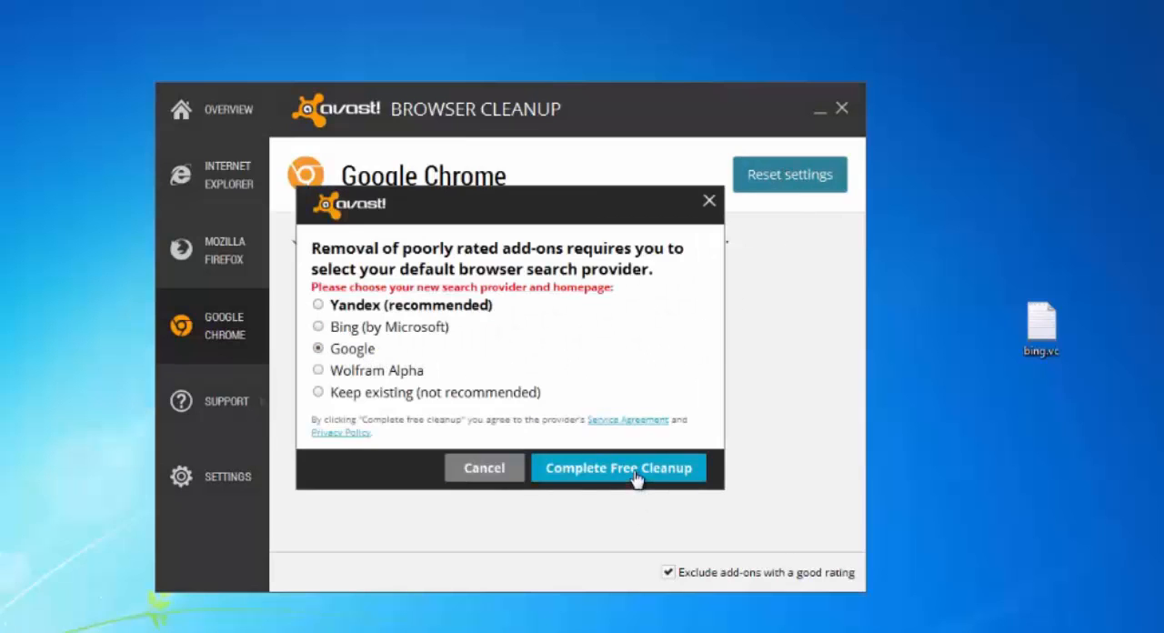
{"action": "left_click", "coordinate": [618, 467]}
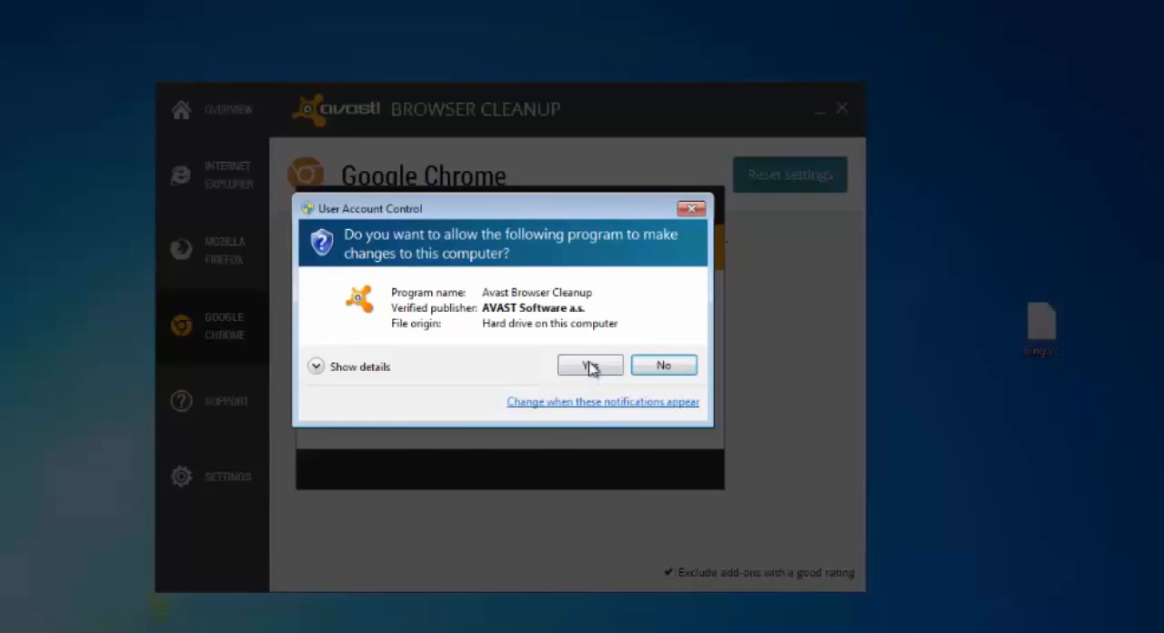
{"action": "left_click", "coordinate": [589, 364]}
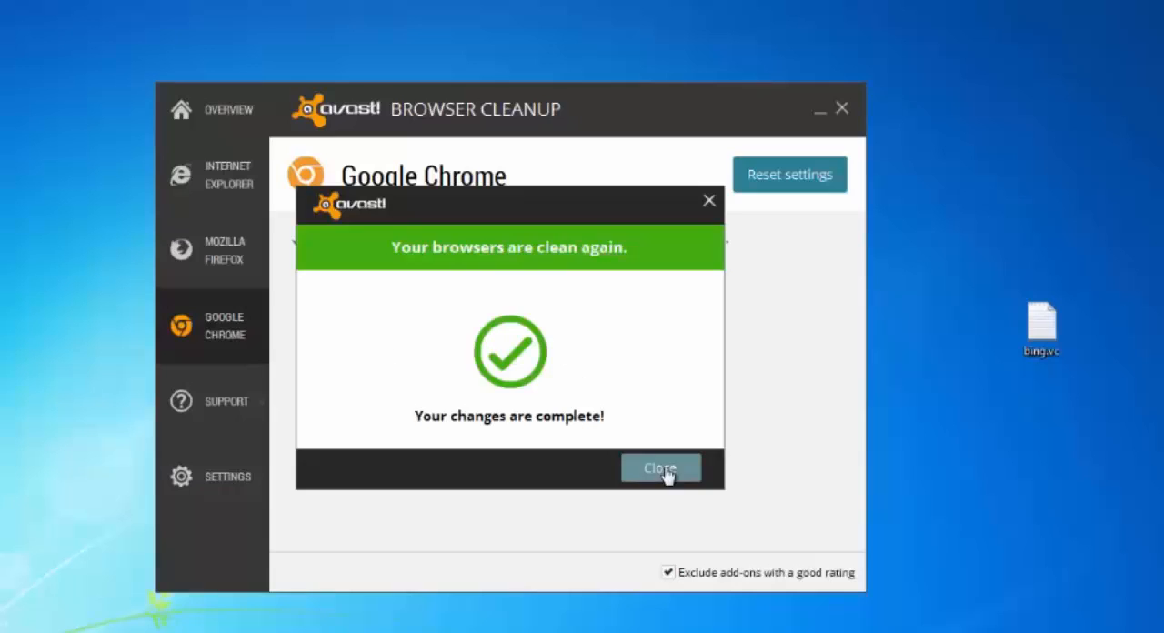
{"action": "left_click", "coordinate": [660, 466]}
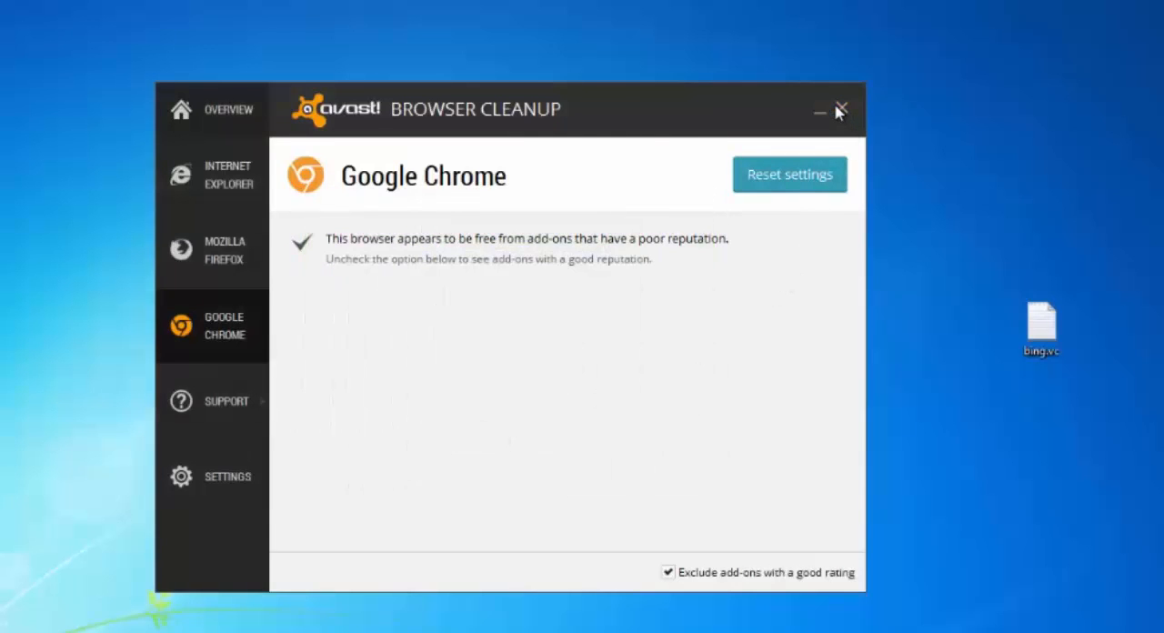
{"action": "mouse_move", "coordinate": [835, 124]}
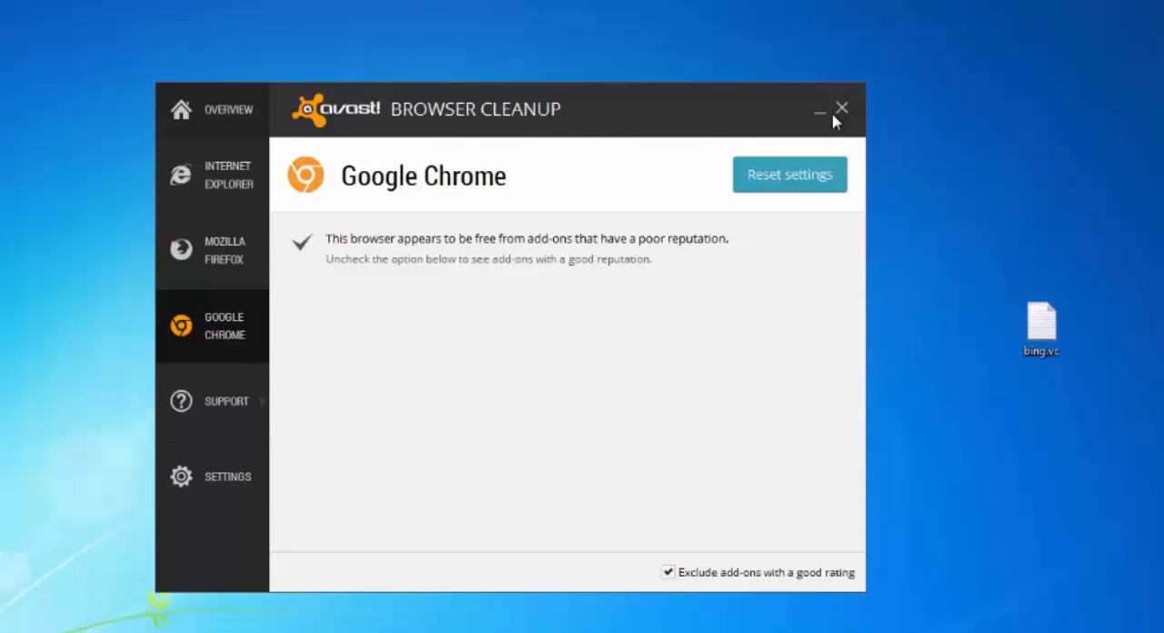
{"action": "left_click", "coordinate": [840, 109]}
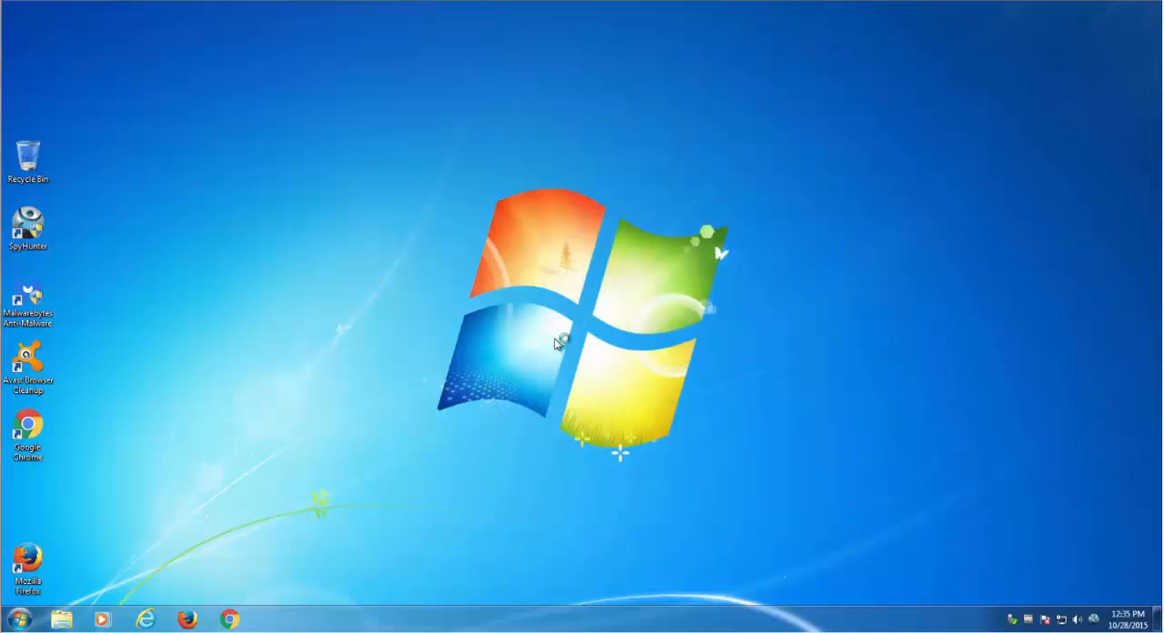
Launch Chrome on the Top-arama page and bring up its Settings page.
{"action": "left_click", "coordinate": [219, 618]}
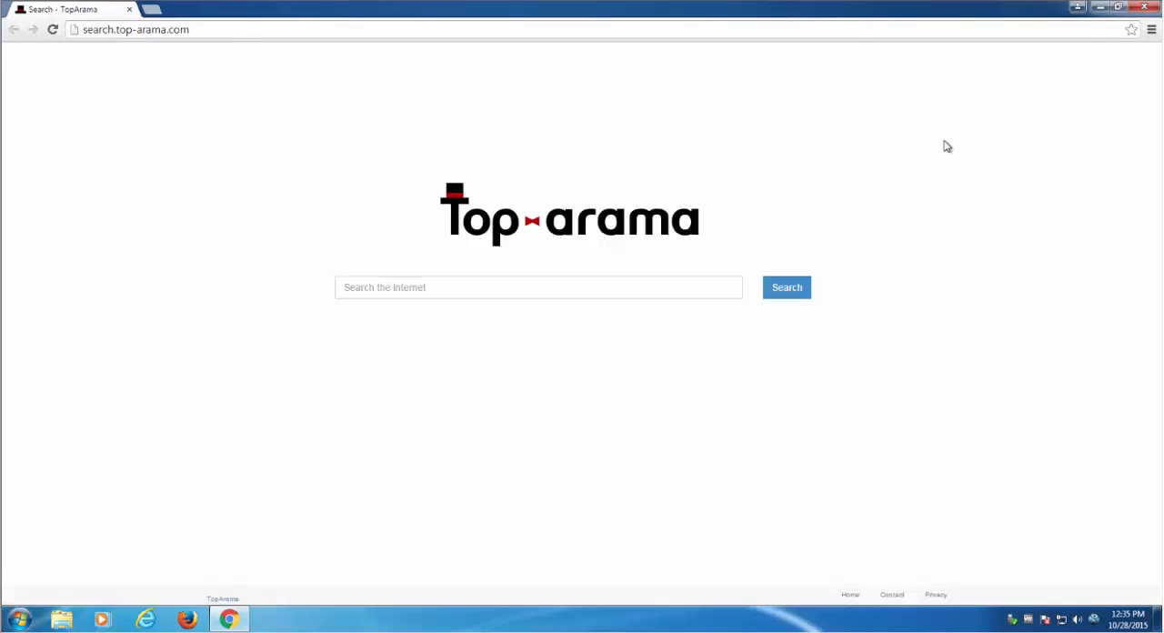
{"action": "mouse_move", "coordinate": [942, 147]}
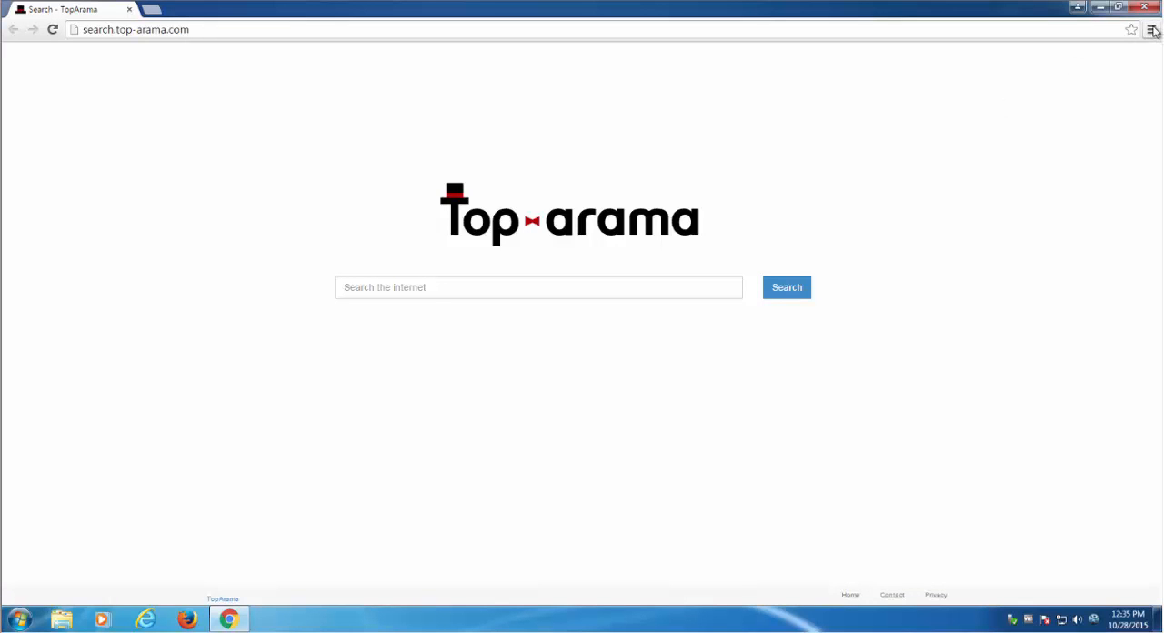
{"action": "left_click", "coordinate": [1151, 33]}
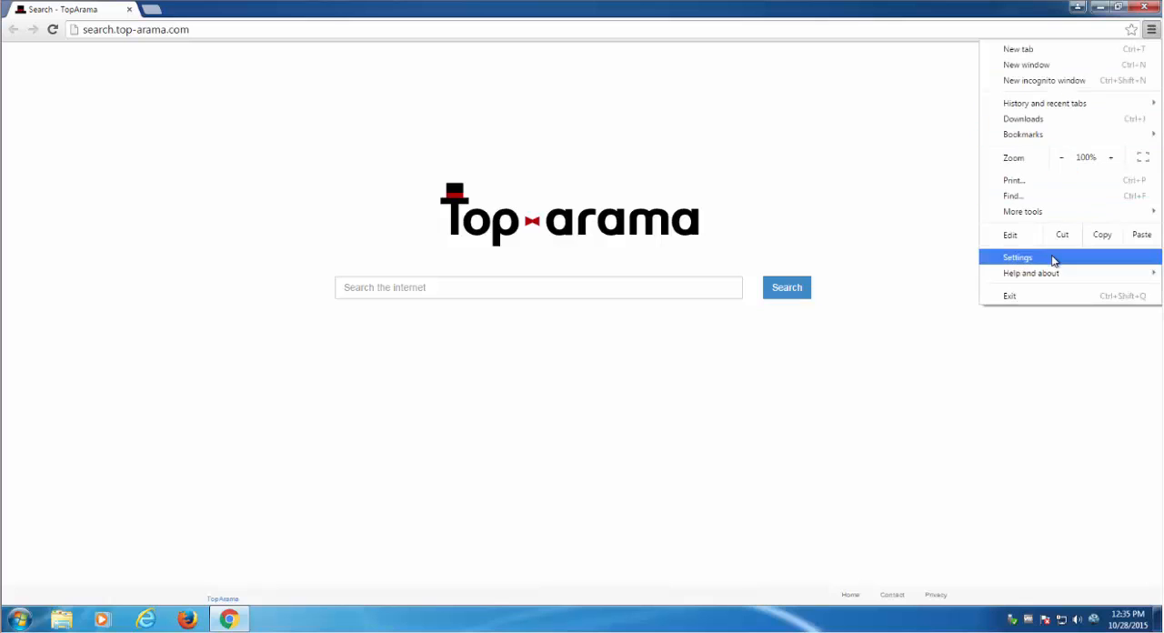
{"action": "left_click", "coordinate": [1018, 258]}
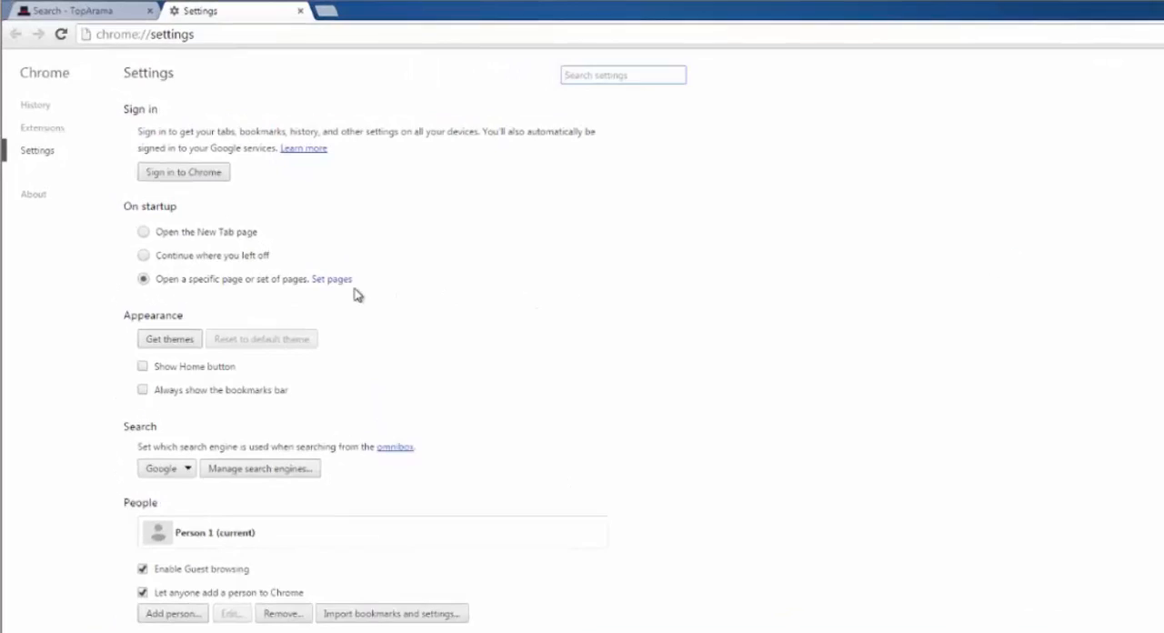
Empty Chrome's startup pages list and remove the TopArama search engine.
{"action": "left_click", "coordinate": [331, 278]}
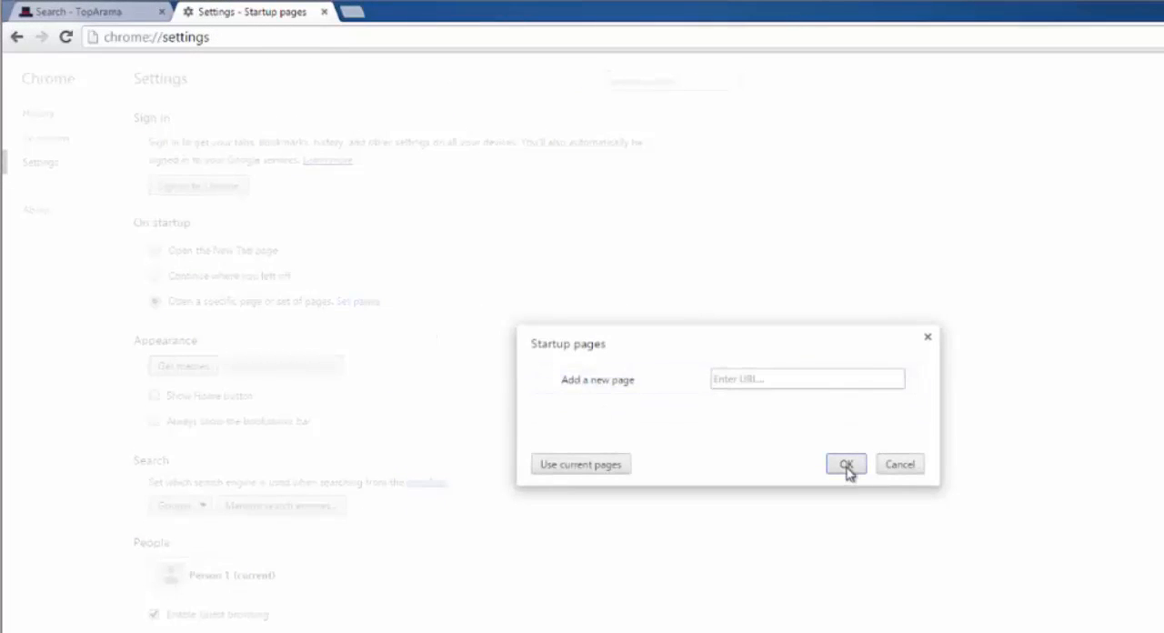
{"action": "left_click", "coordinate": [845, 463]}
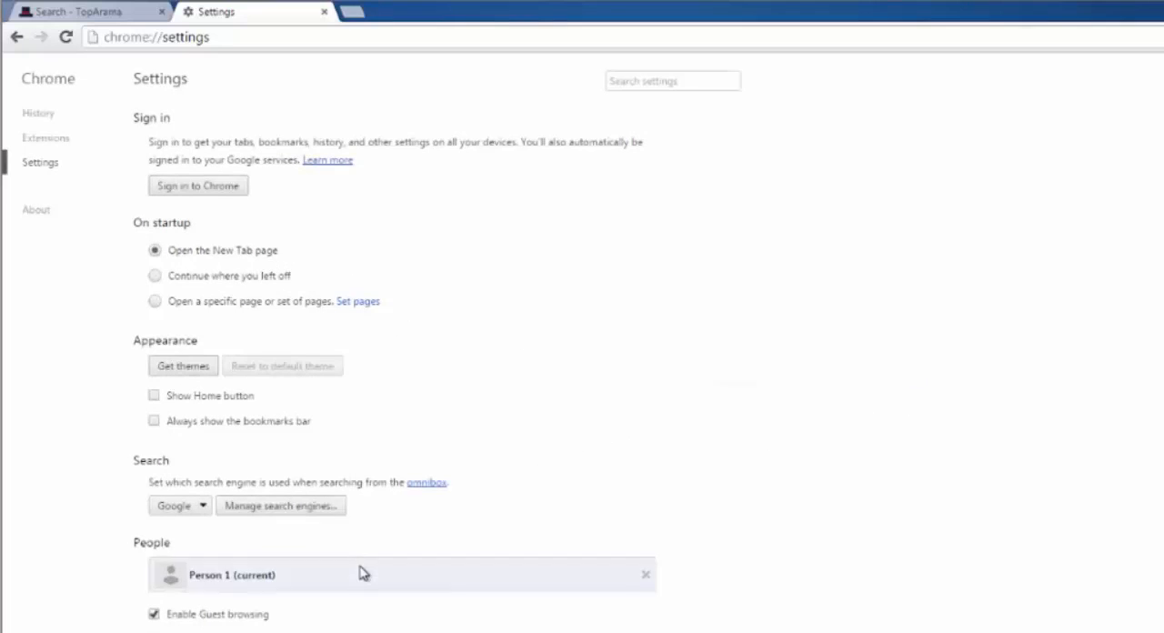
{"action": "left_click", "coordinate": [280, 505]}
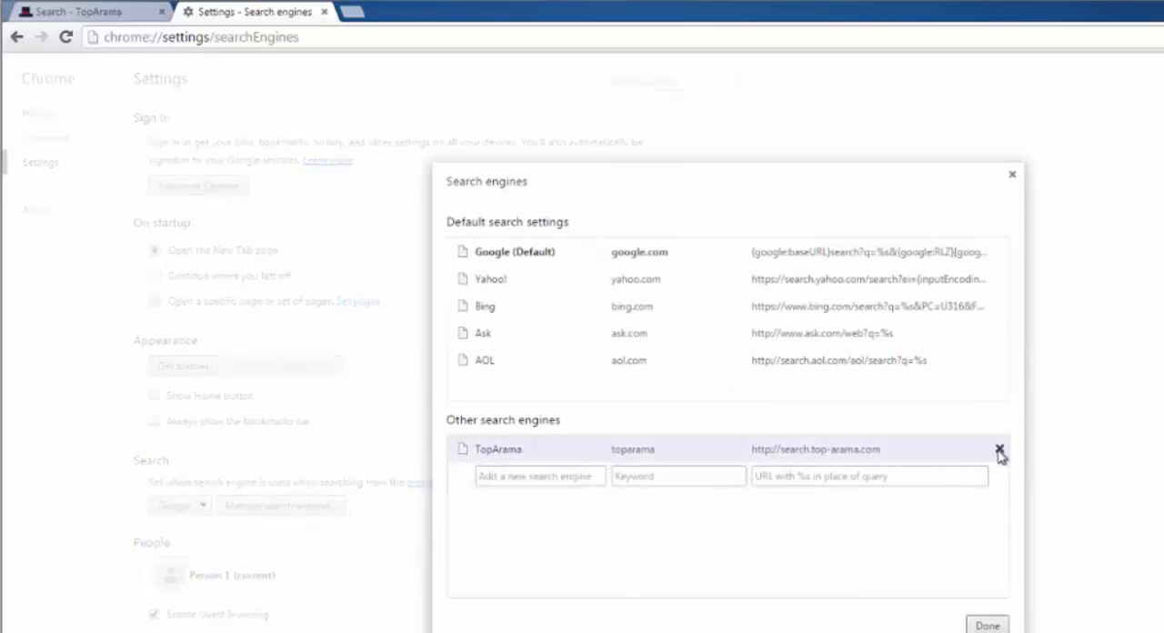
{"action": "left_click", "coordinate": [1000, 448]}
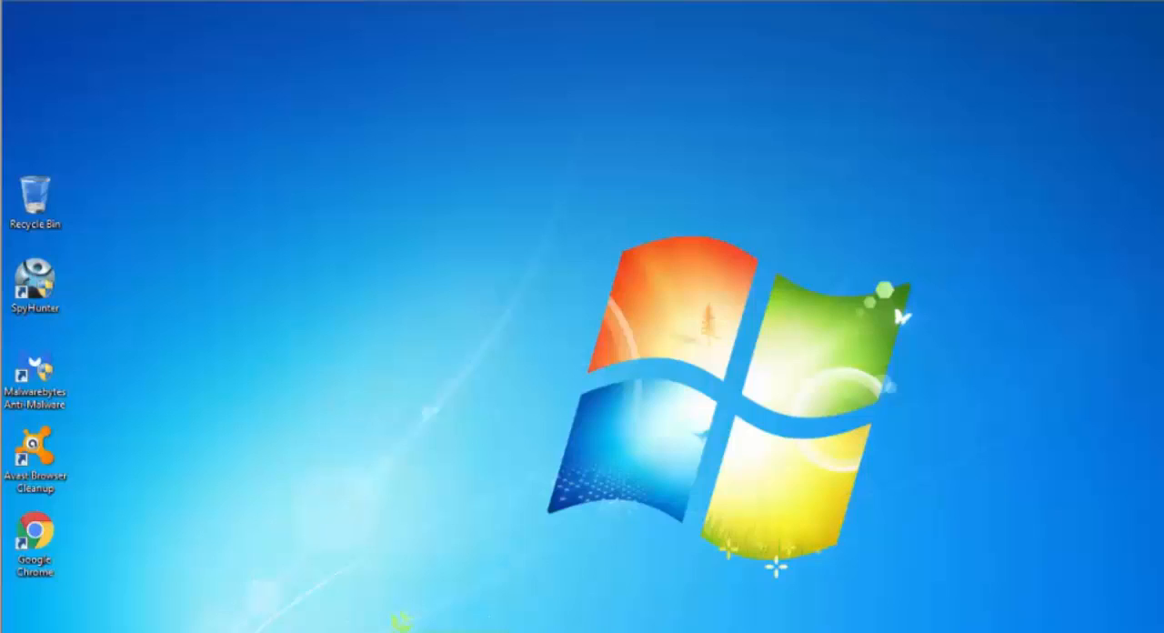
Launch Mozilla Firefox from its desktop shortcut.
{"action": "double_click", "coordinate": [36, 542]}
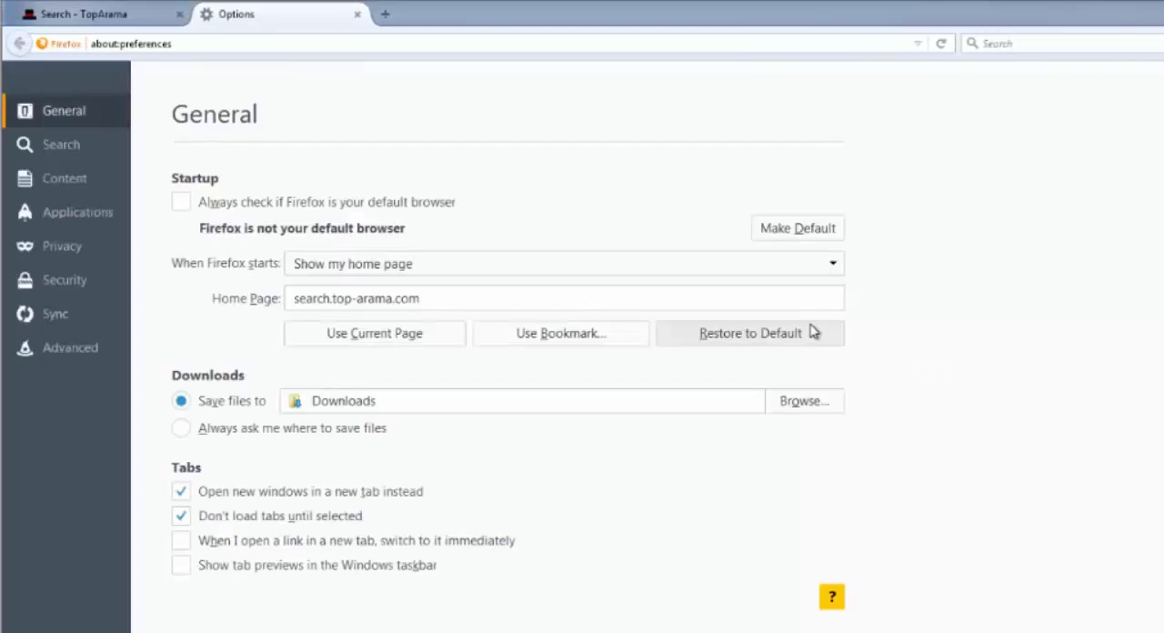
Restore Firefox's default home page and close the browser, confirming Close tabs.
{"action": "left_click", "coordinate": [749, 332]}
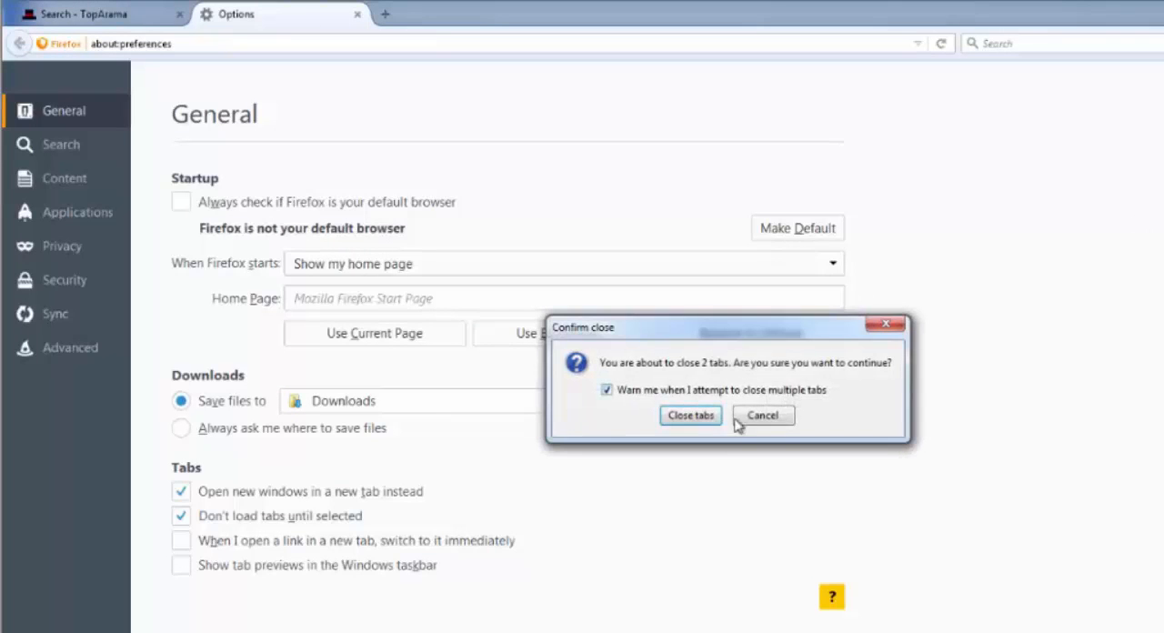
{"action": "left_click", "coordinate": [691, 415]}
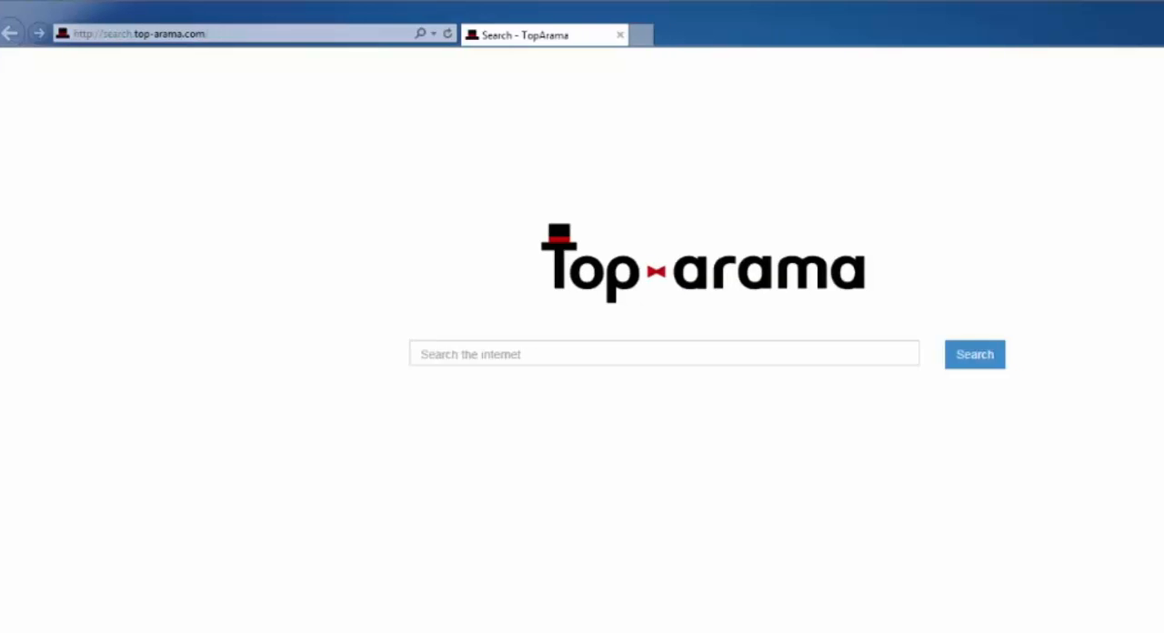
In Internet options set the home page to Use default, then reload to MSN.
{"action": "left_click", "coordinate": [1124, 33]}
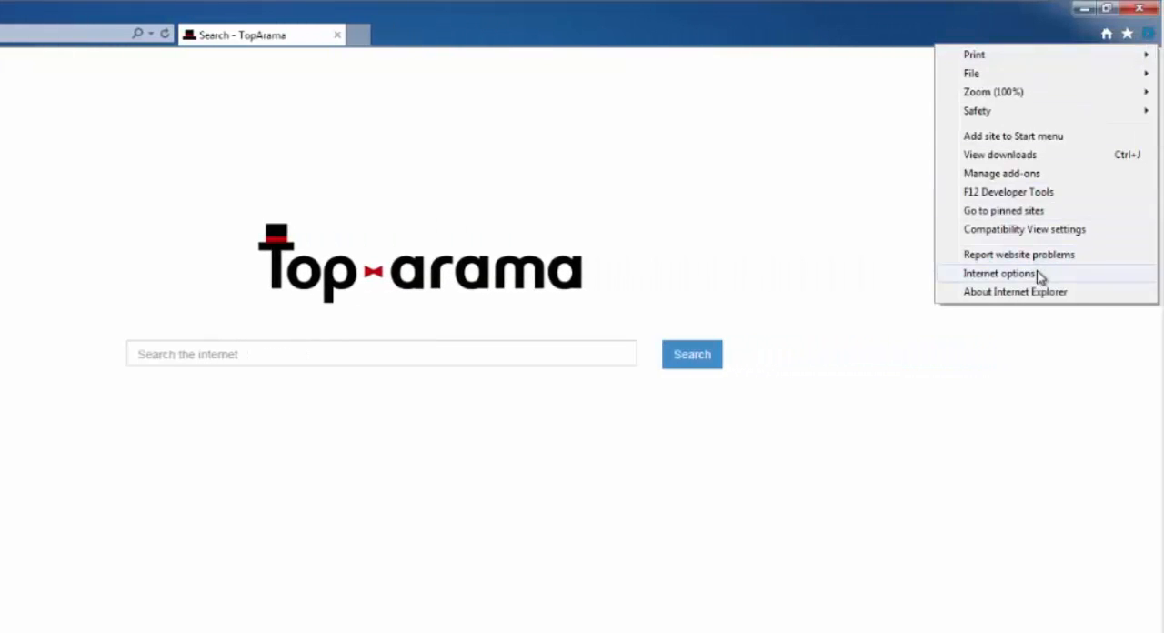
{"action": "left_click", "coordinate": [1000, 273]}
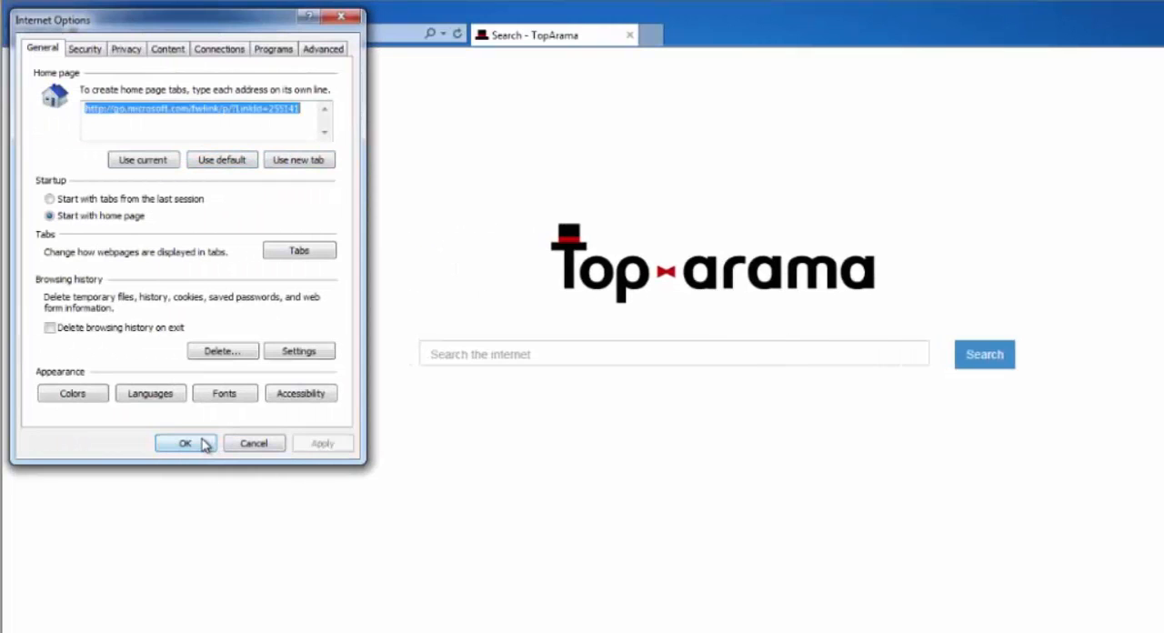
{"action": "left_click", "coordinate": [186, 443]}
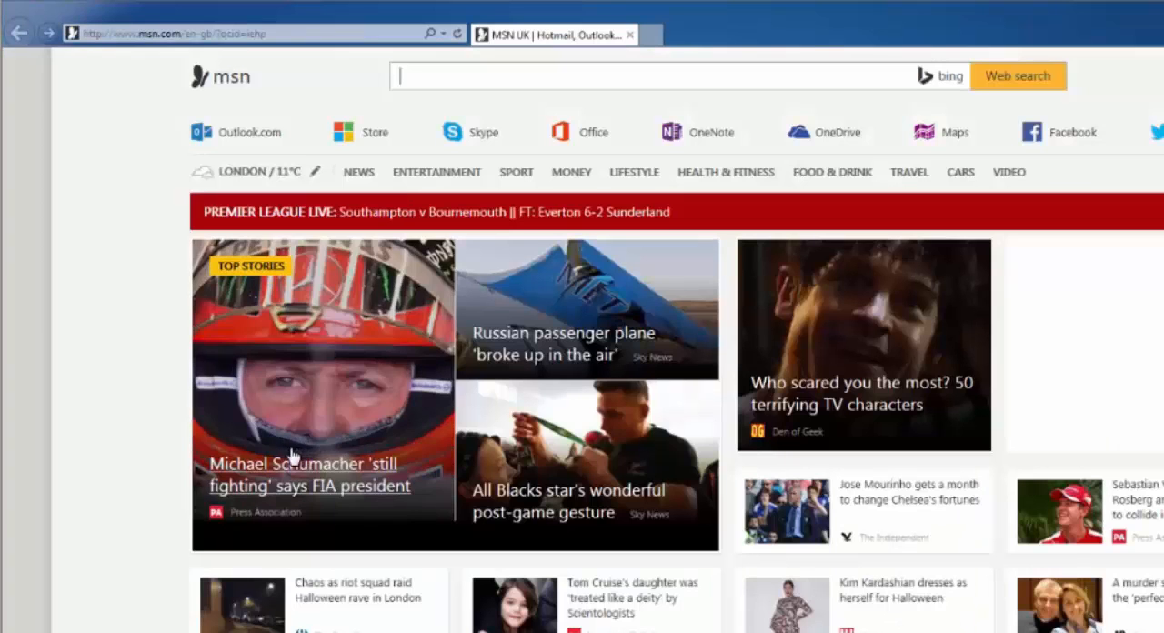
{"action": "left_click", "coordinate": [645, 76]}
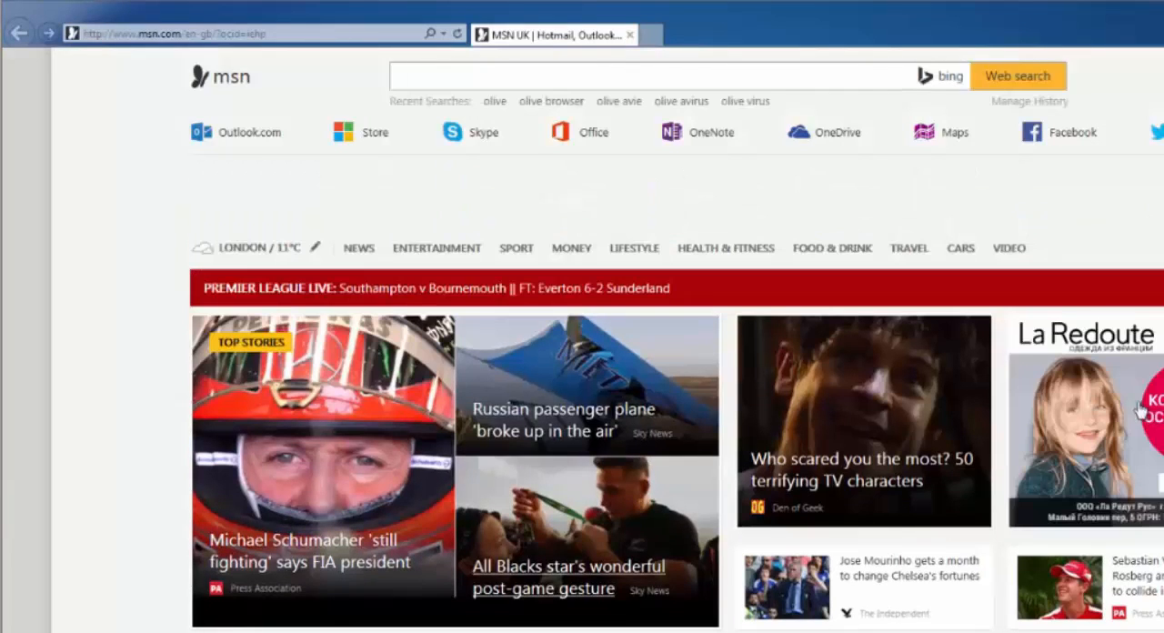